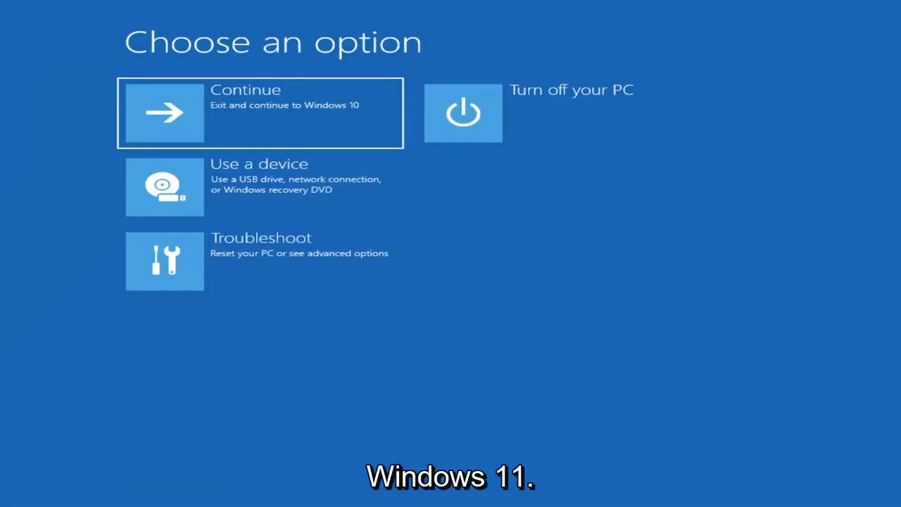
{"action": "mouse_move", "coordinate": [569, 345]}
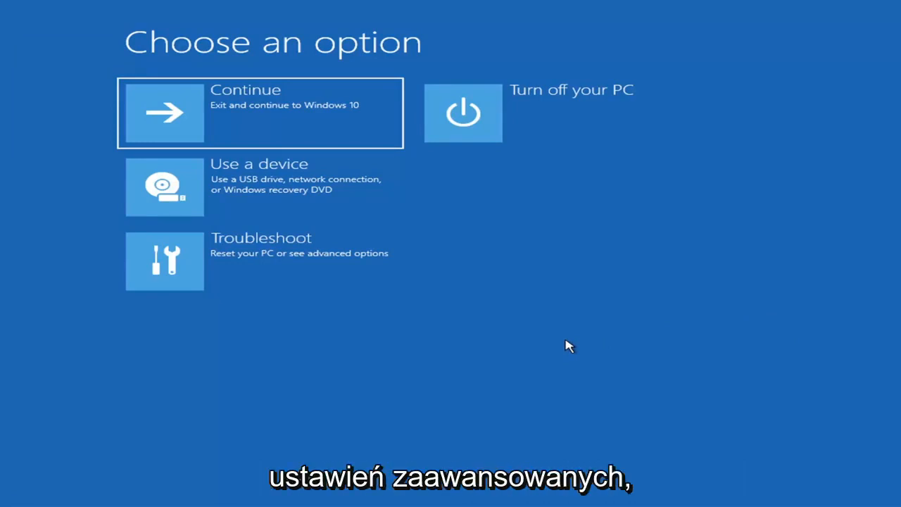
{"action": "mouse_move", "coordinate": [147, 190]}
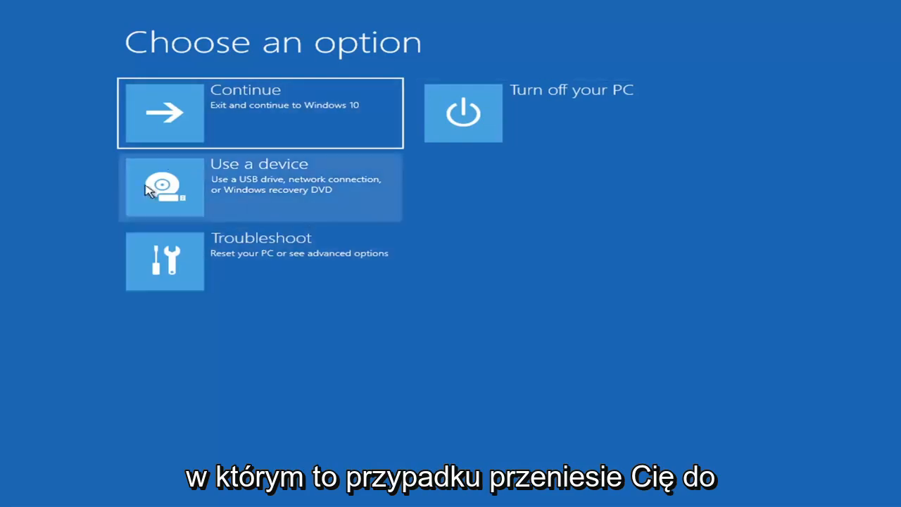
{"action": "mouse_move", "coordinate": [335, 436]}
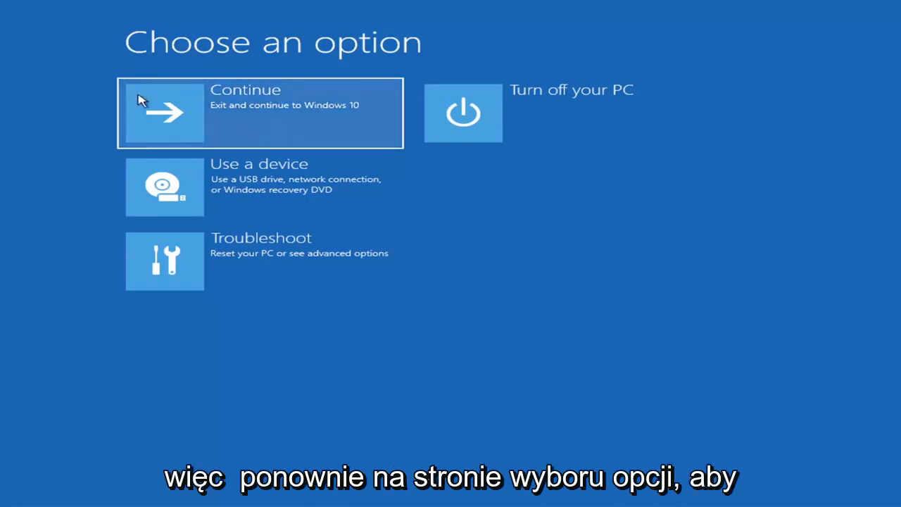
{"action": "mouse_move", "coordinate": [307, 259]}
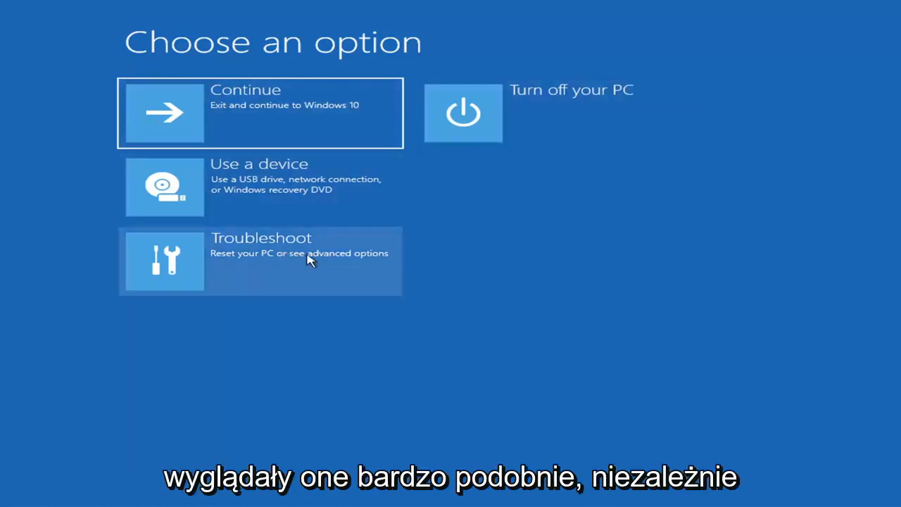
{"action": "mouse_move", "coordinate": [534, 355]}
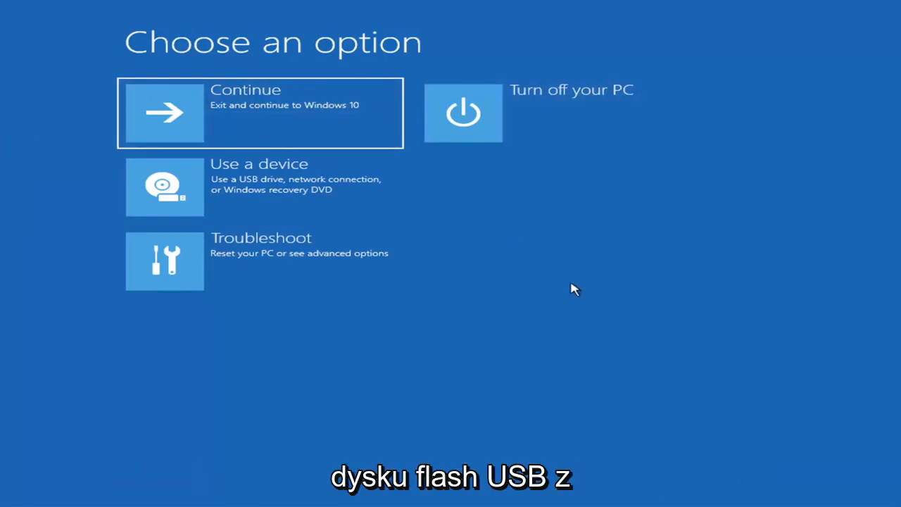
{"action": "mouse_move", "coordinate": [463, 273]}
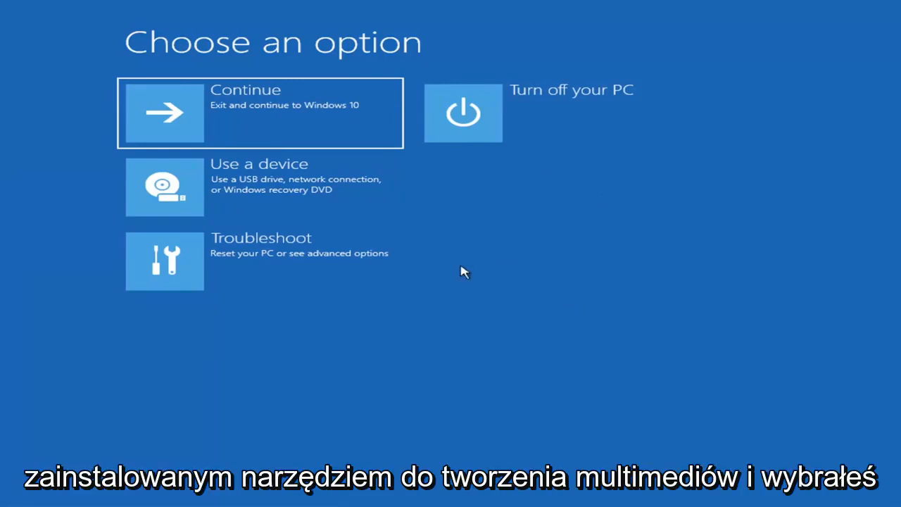
{"action": "mouse_move", "coordinate": [300, 307]}
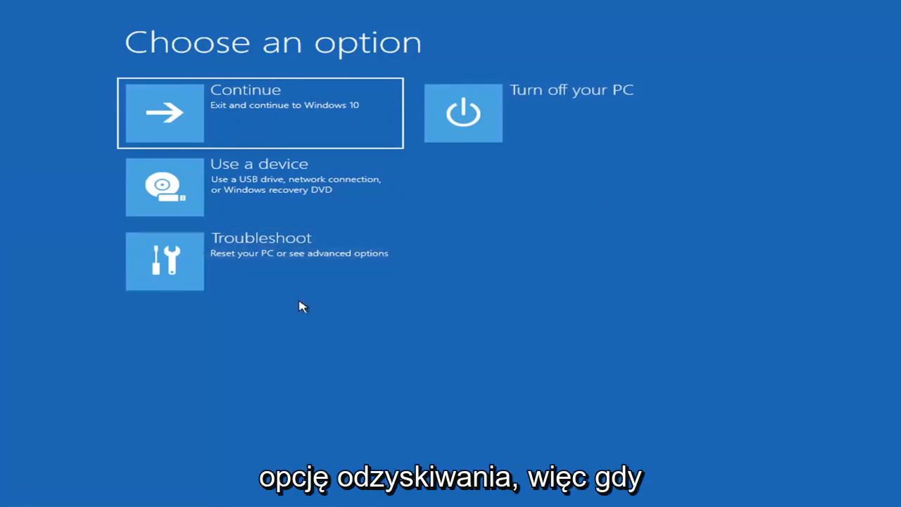
{"action": "mouse_move", "coordinate": [566, 401]}
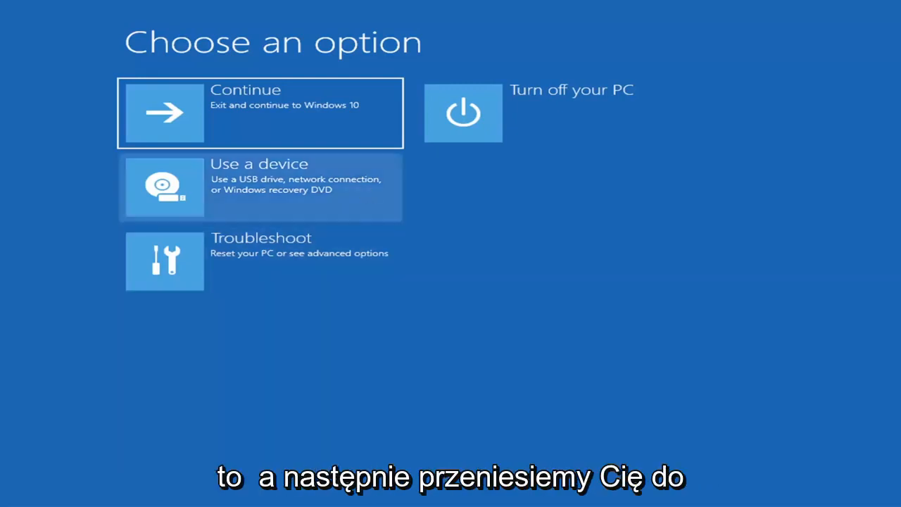
{"action": "mouse_move", "coordinate": [223, 374]}
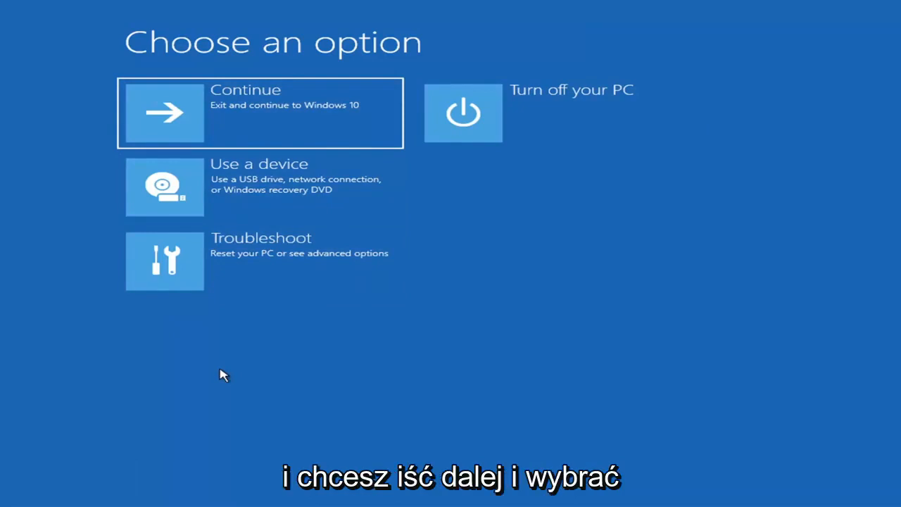
{"action": "mouse_move", "coordinate": [284, 260]}
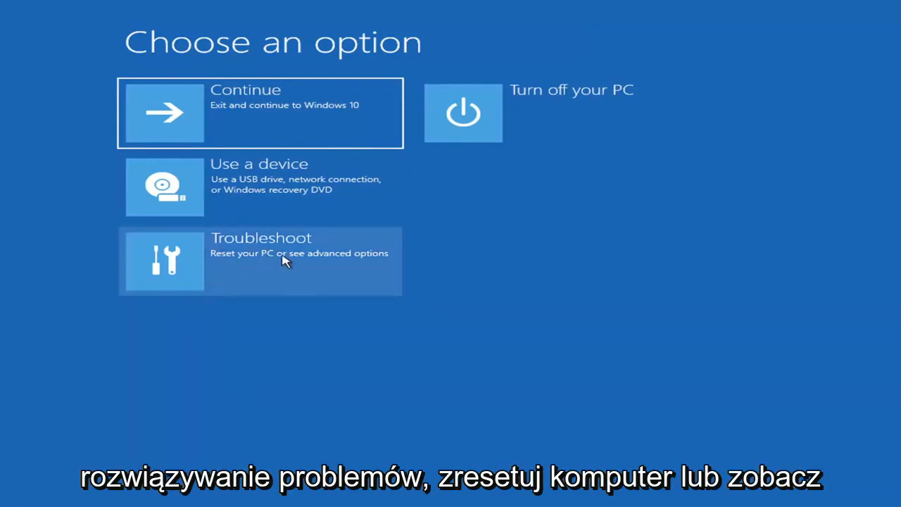
Go to Troubleshoot from the Choose an option screen
{"action": "left_click", "coordinate": [260, 260]}
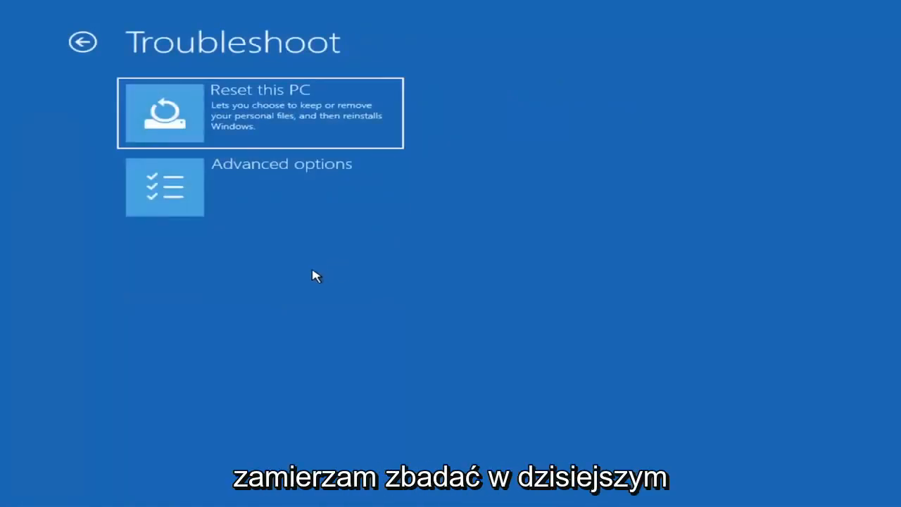
{"action": "mouse_move", "coordinate": [256, 198]}
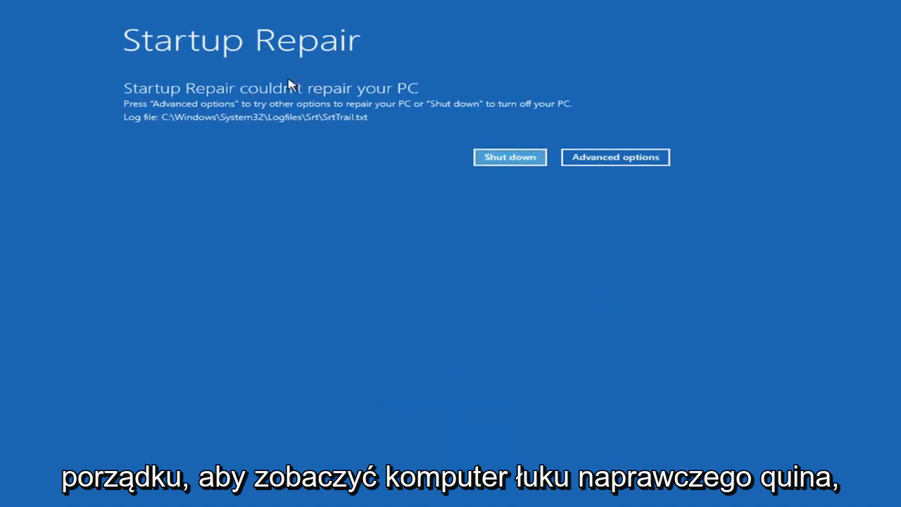
{"action": "mouse_move", "coordinate": [364, 99]}
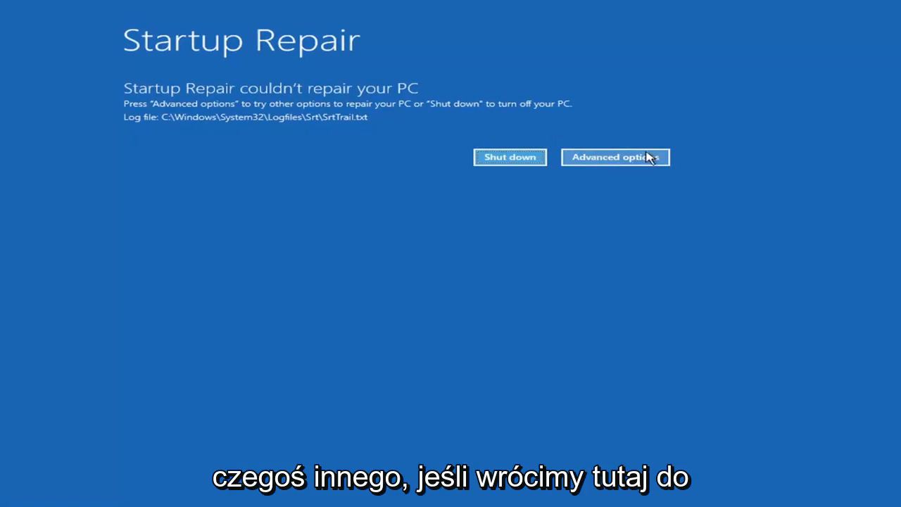
Leave the failed Startup Repair report and reach Startup Settings via Troubleshoot > Advanced options
{"action": "left_click", "coordinate": [613, 157]}
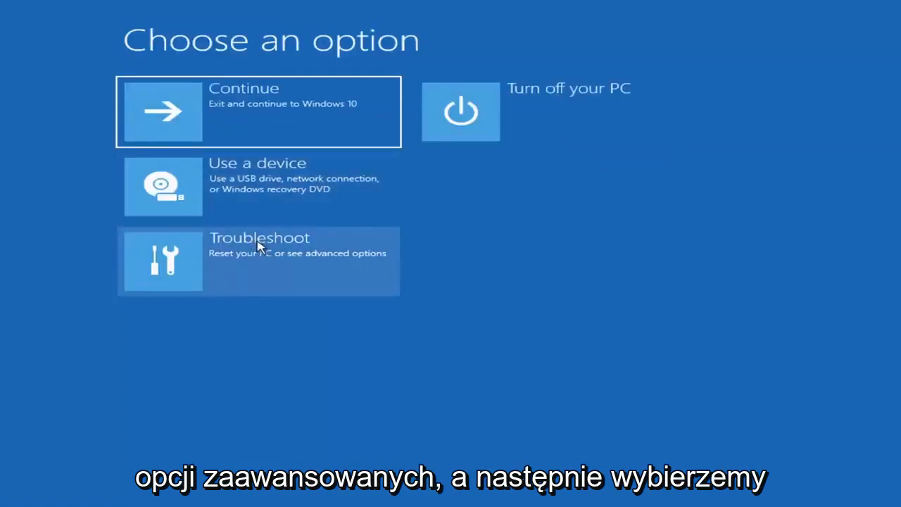
{"action": "left_click", "coordinate": [259, 260]}
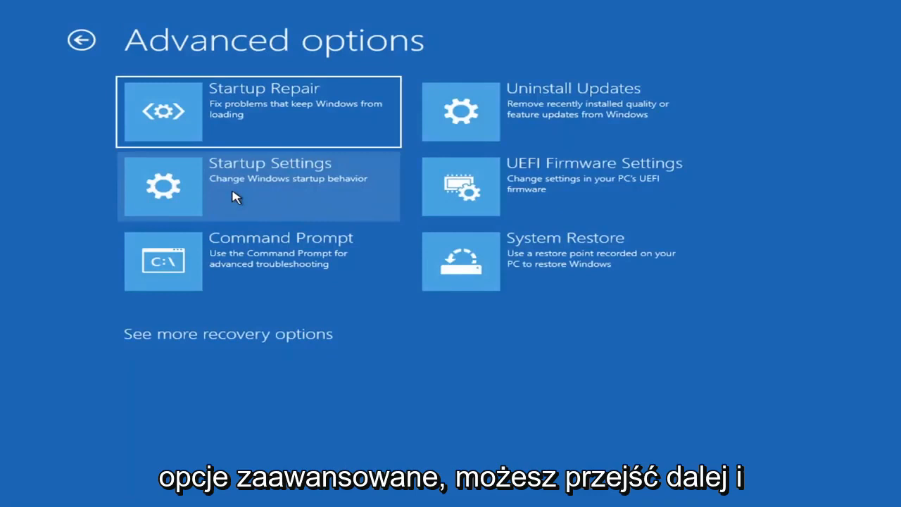
{"action": "mouse_move", "coordinate": [252, 186]}
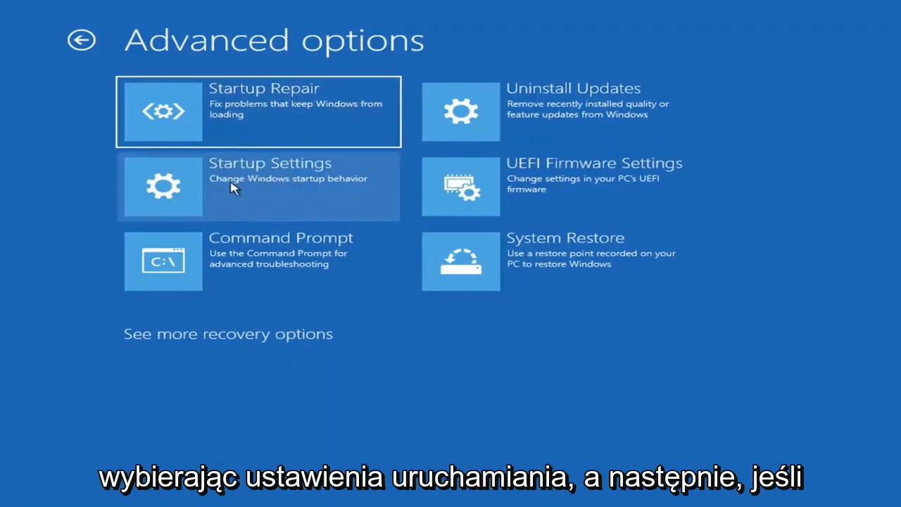
{"action": "left_click", "coordinate": [259, 185]}
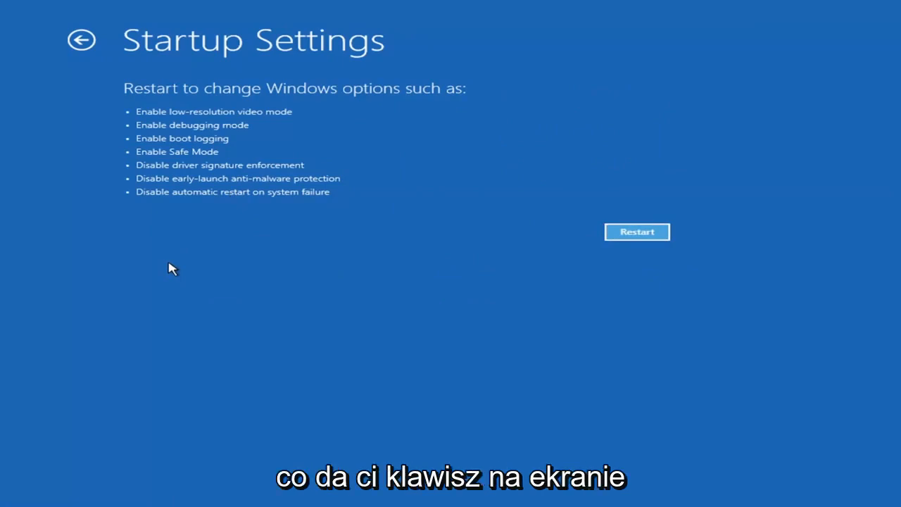
{"action": "mouse_move", "coordinate": [239, 323]}
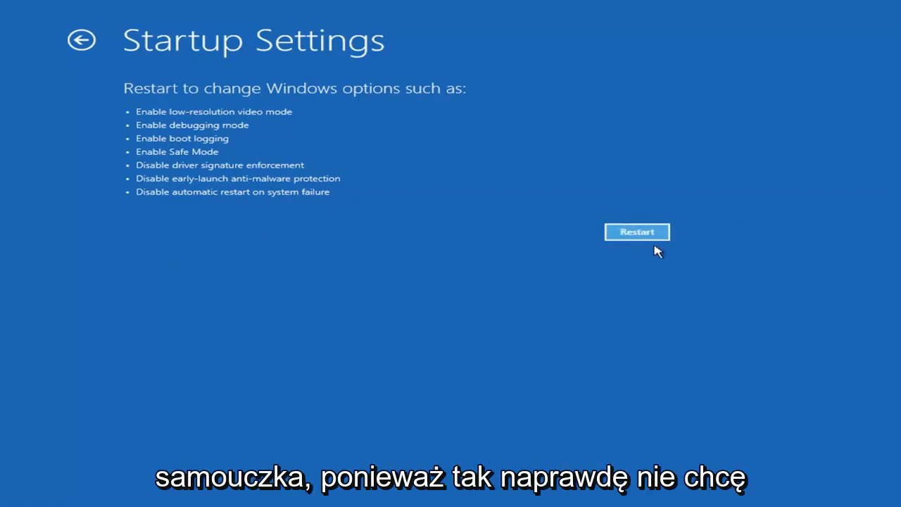
{"action": "mouse_move", "coordinate": [508, 234]}
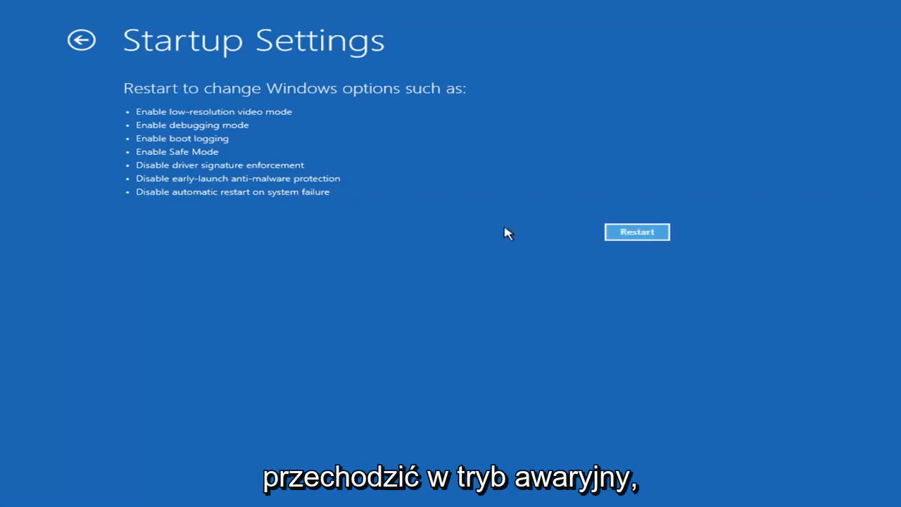
{"action": "mouse_move", "coordinate": [636, 207]}
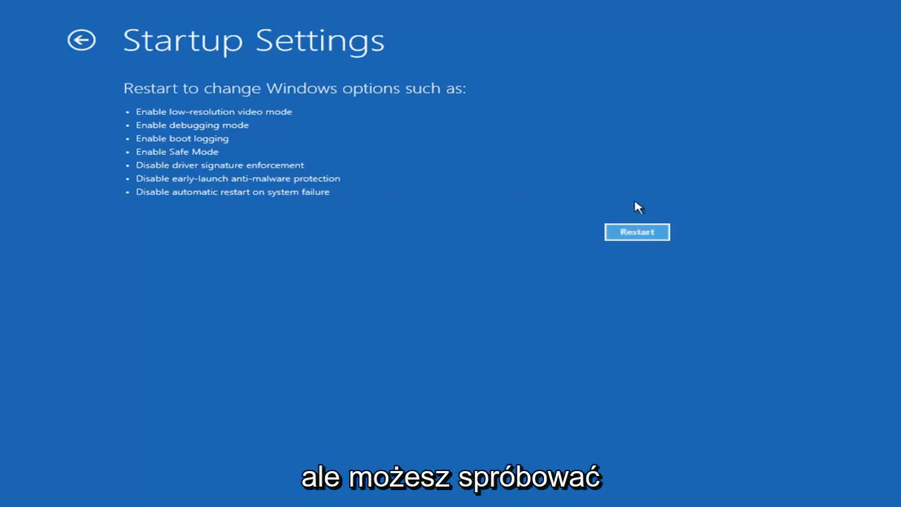
{"action": "mouse_move", "coordinate": [614, 217]}
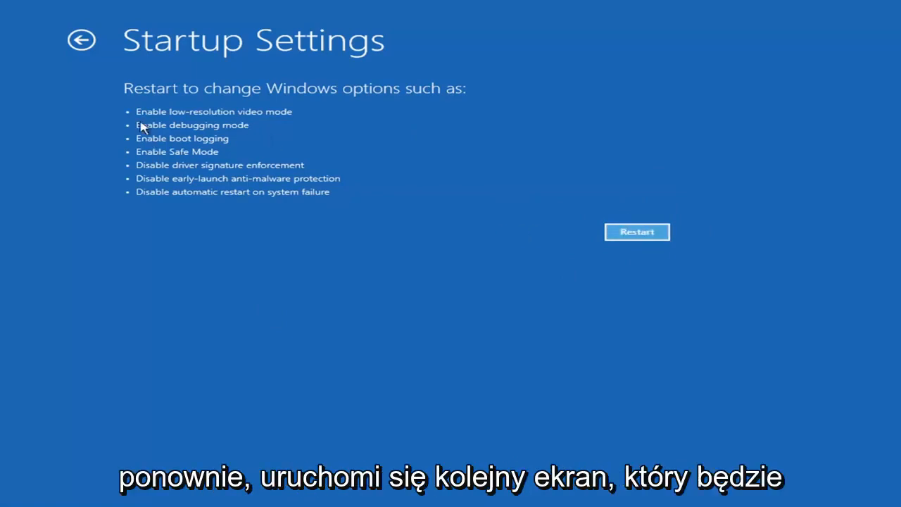
{"action": "mouse_move", "coordinate": [174, 211]}
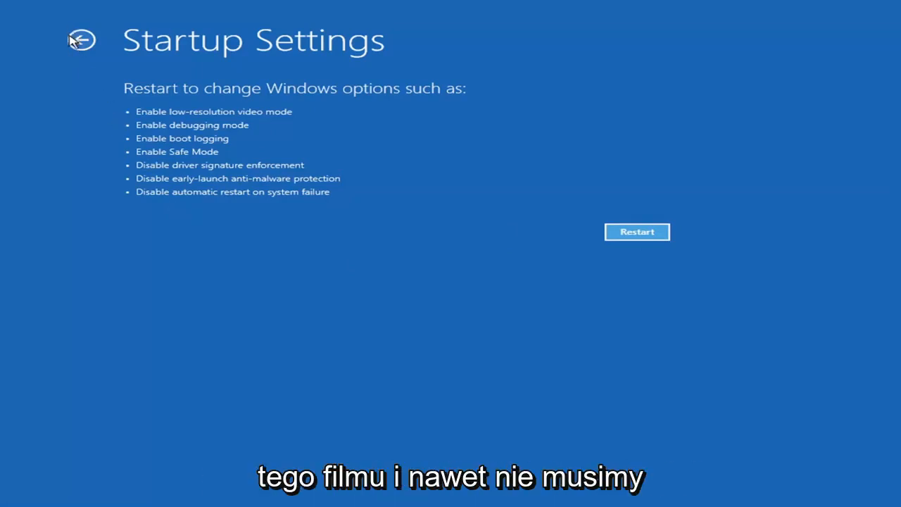
Back out of Startup Settings to the Advanced options list without restarting
{"action": "left_click", "coordinate": [81, 39]}
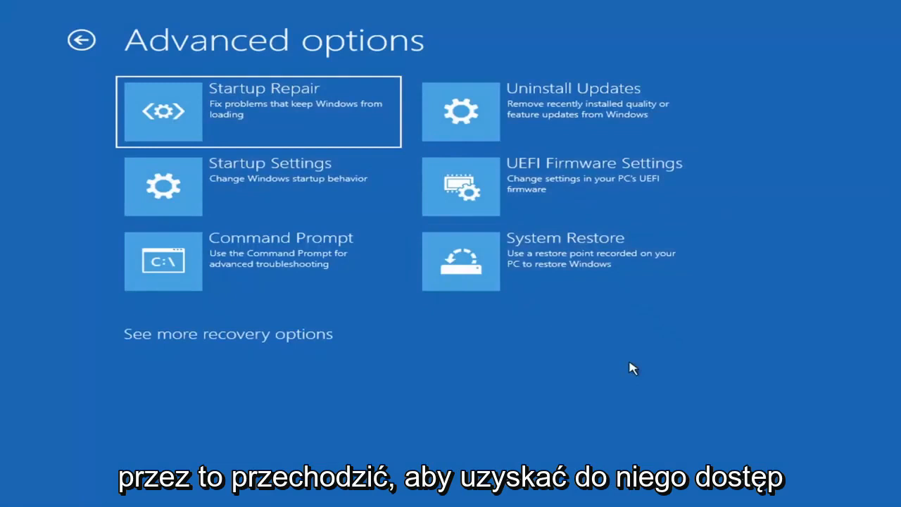
{"action": "mouse_move", "coordinate": [674, 393]}
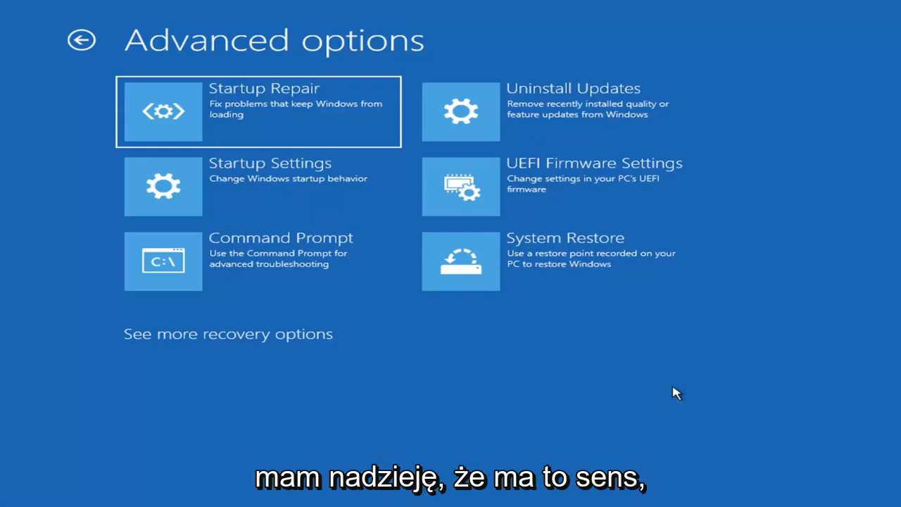
{"action": "mouse_move", "coordinate": [653, 374]}
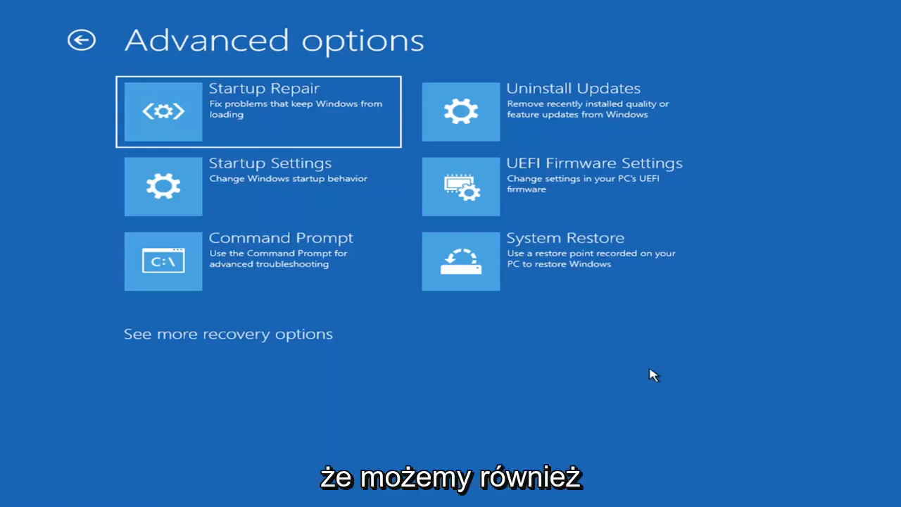
{"action": "mouse_move", "coordinate": [521, 119]}
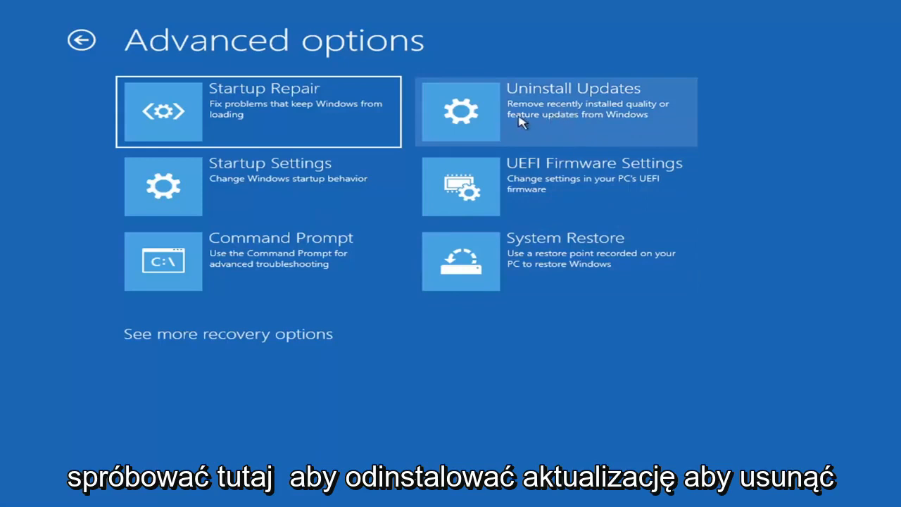
{"action": "mouse_move", "coordinate": [538, 126]}
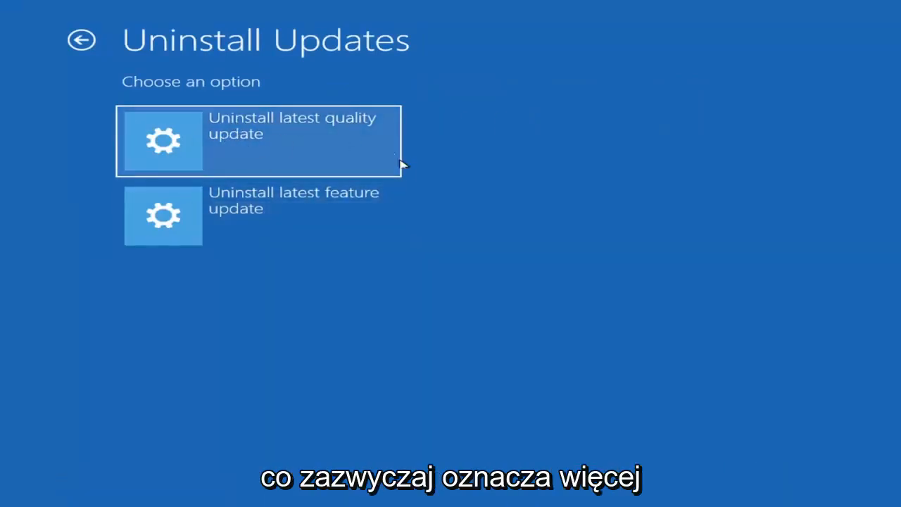
{"action": "mouse_move", "coordinate": [602, 124]}
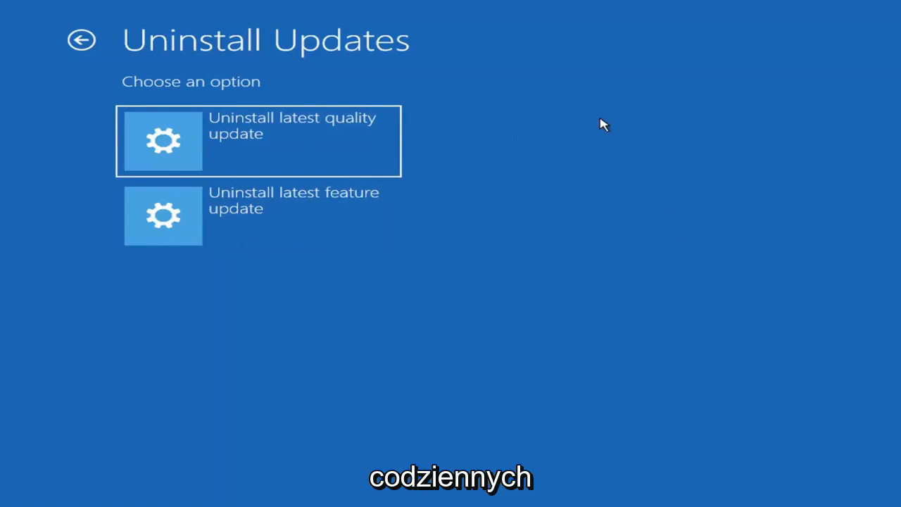
{"action": "mouse_move", "coordinate": [251, 225]}
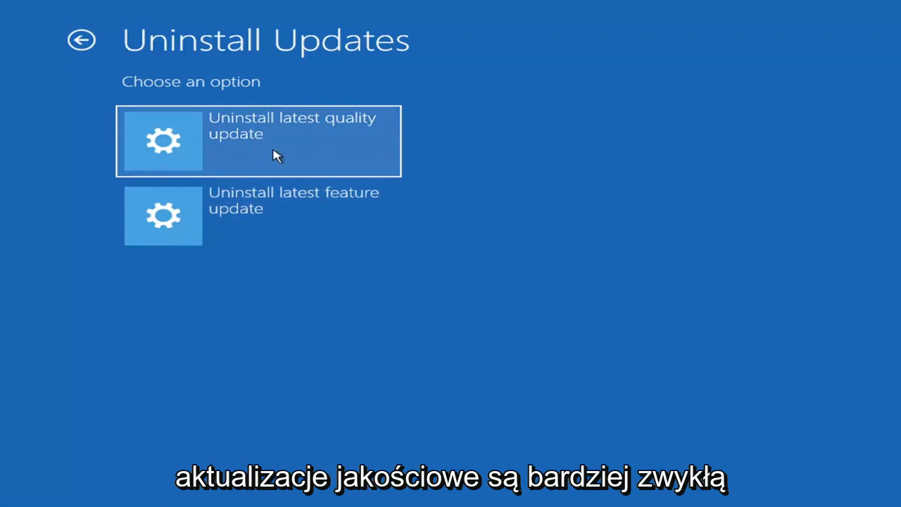
{"action": "mouse_move", "coordinate": [208, 112]}
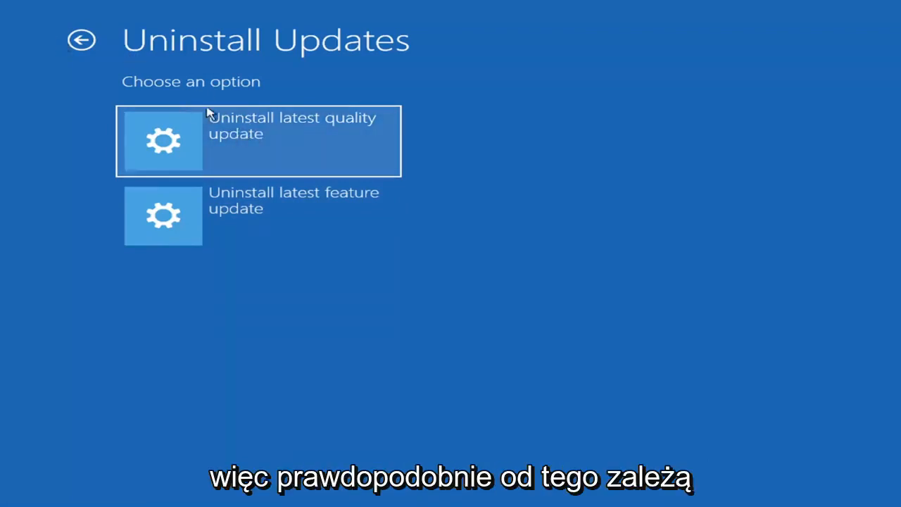
{"action": "mouse_move", "coordinate": [234, 127]}
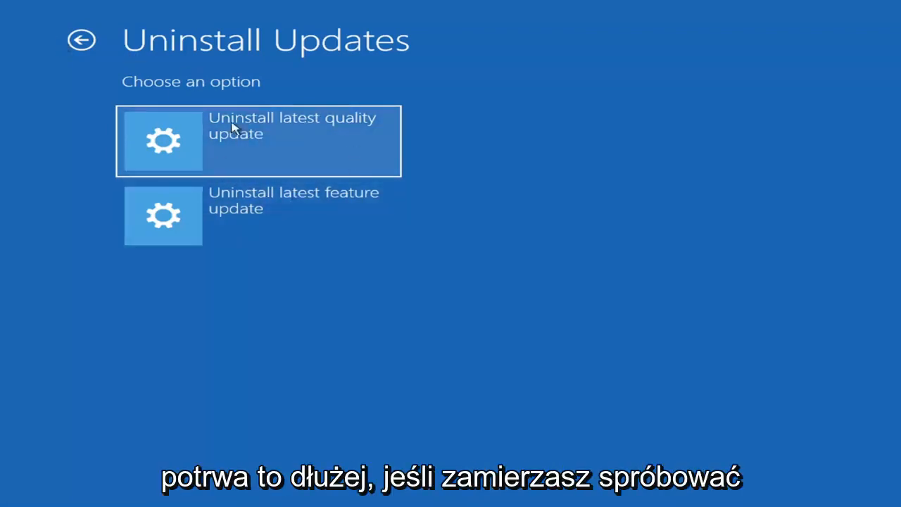
{"action": "mouse_move", "coordinate": [310, 220]}
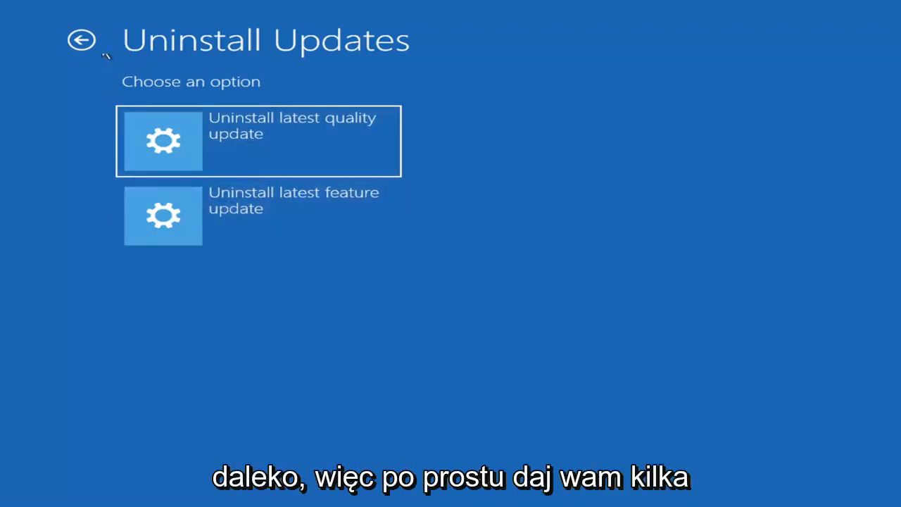
{"action": "left_click", "coordinate": [81, 39]}
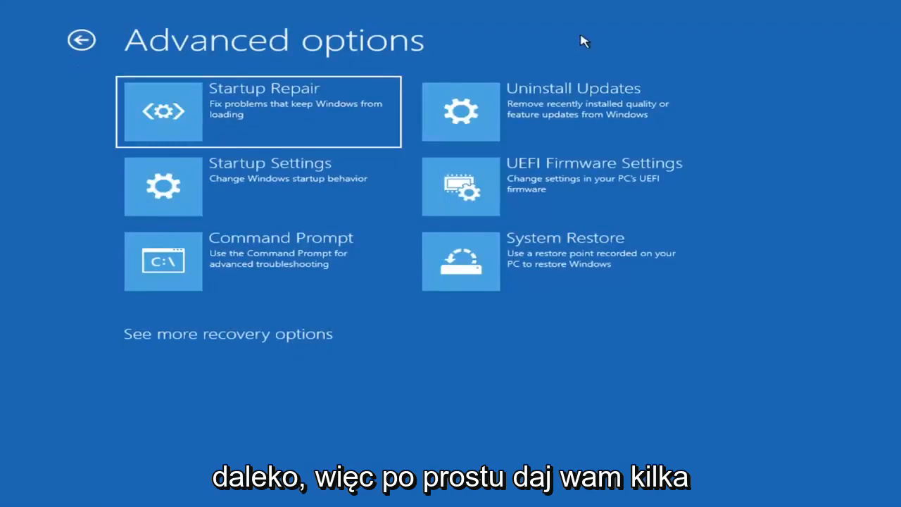
{"action": "mouse_move", "coordinate": [267, 203]}
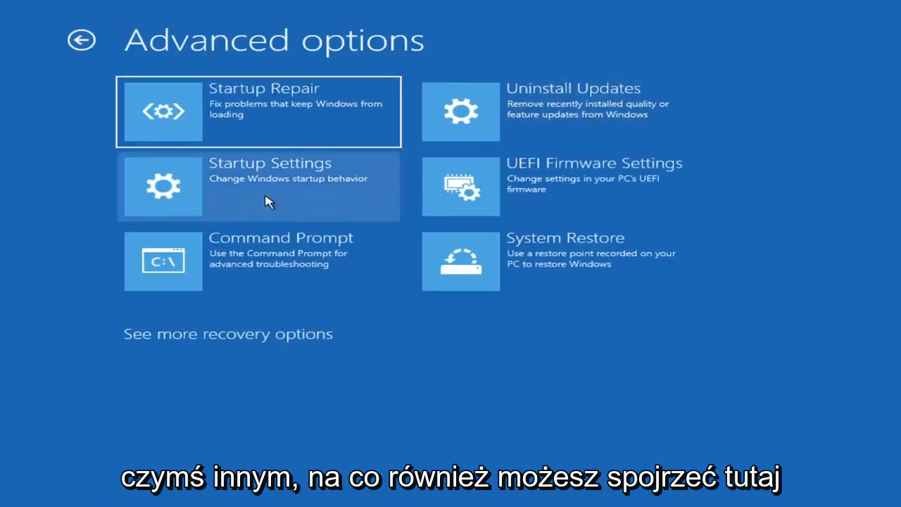
{"action": "mouse_move", "coordinate": [275, 282]}
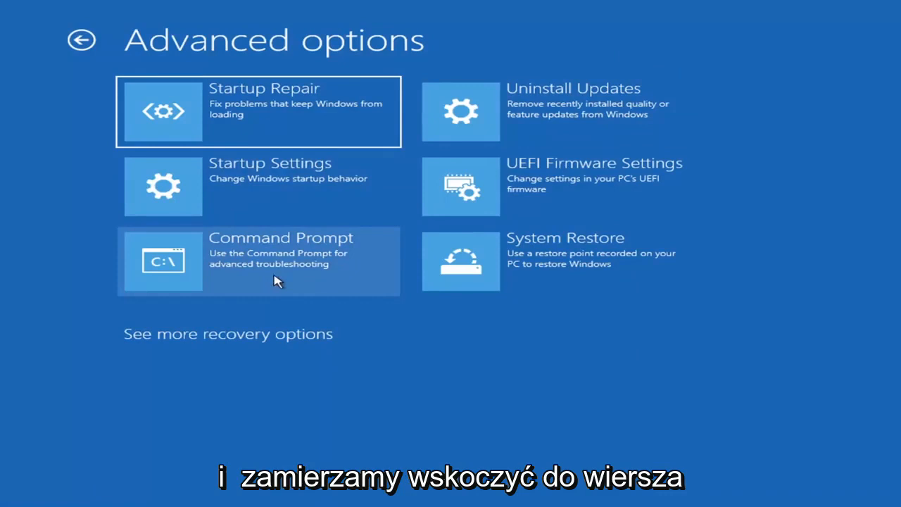
{"action": "mouse_move", "coordinate": [251, 281]}
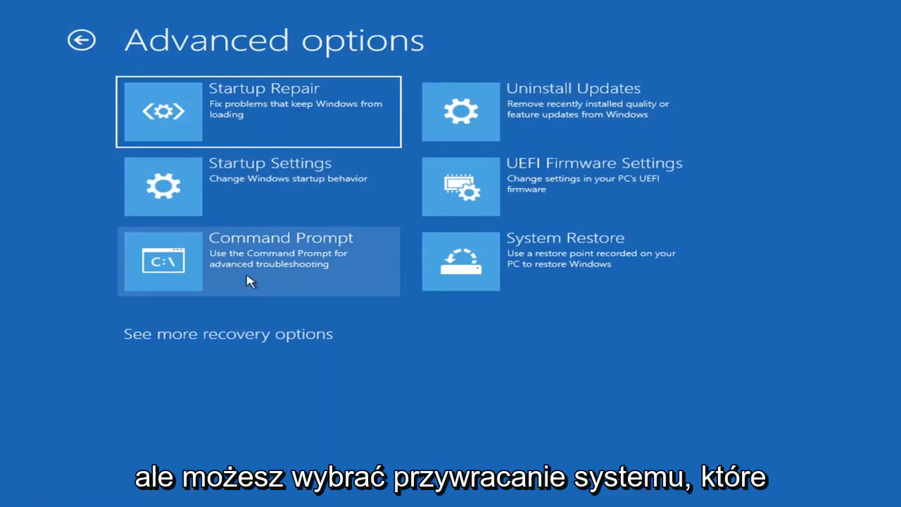
{"action": "mouse_move", "coordinate": [500, 274]}
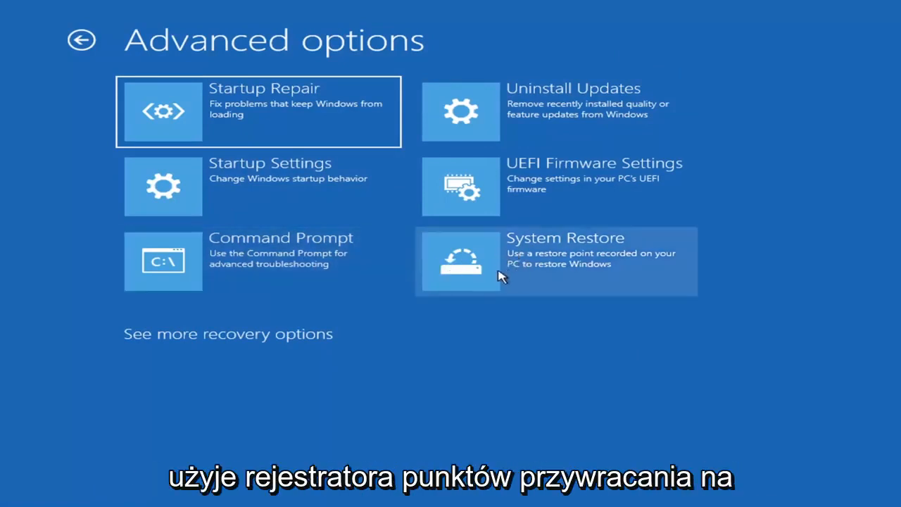
{"action": "mouse_move", "coordinate": [606, 287]}
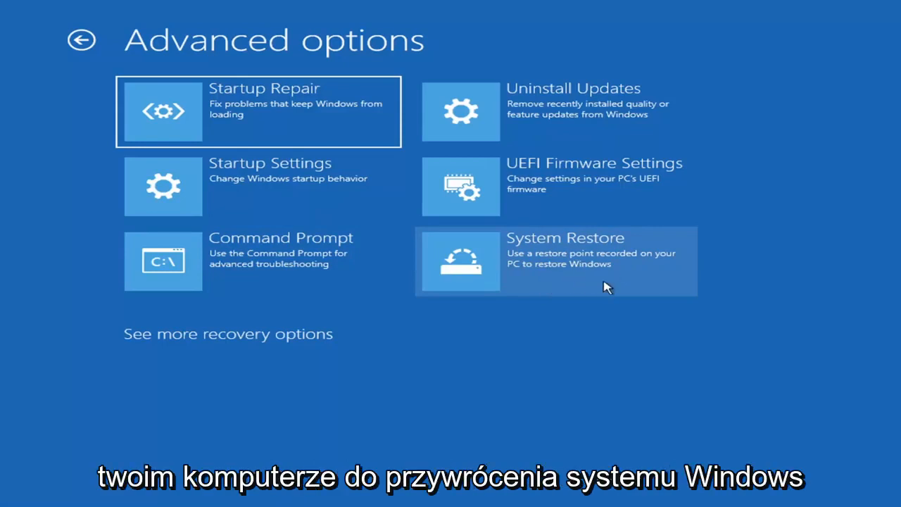
{"action": "left_click", "coordinate": [555, 260]}
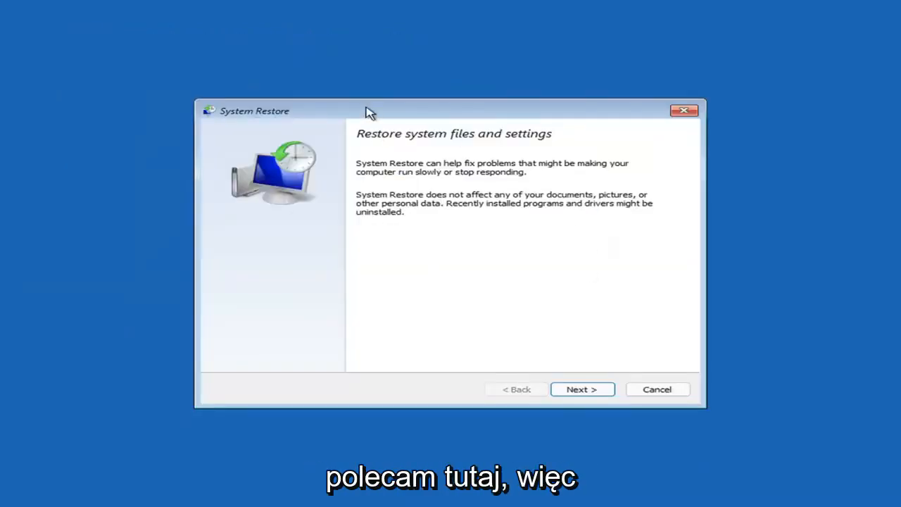
Select the Before Updates restore point from 7/9/2021, finish the wizard and confirm the warning to start restoring
{"action": "left_click", "coordinate": [581, 389]}
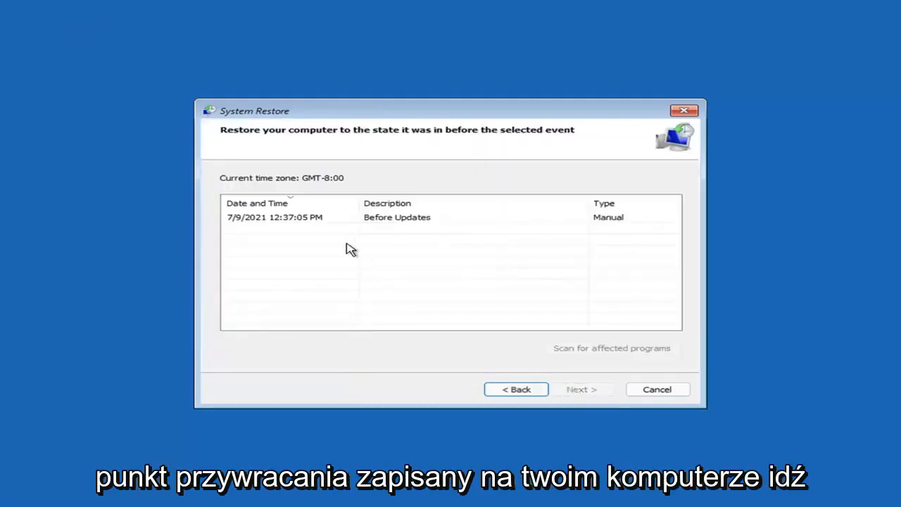
{"action": "left_click", "coordinate": [275, 216]}
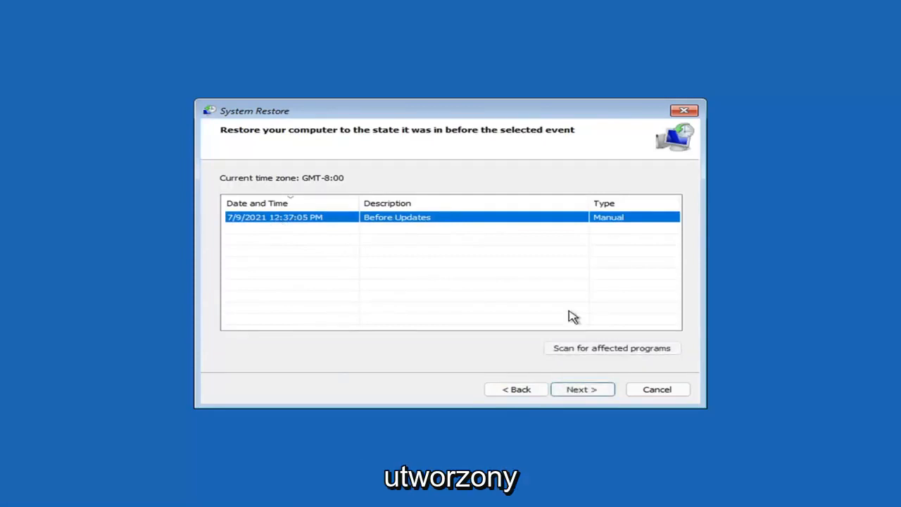
{"action": "left_click", "coordinate": [582, 389]}
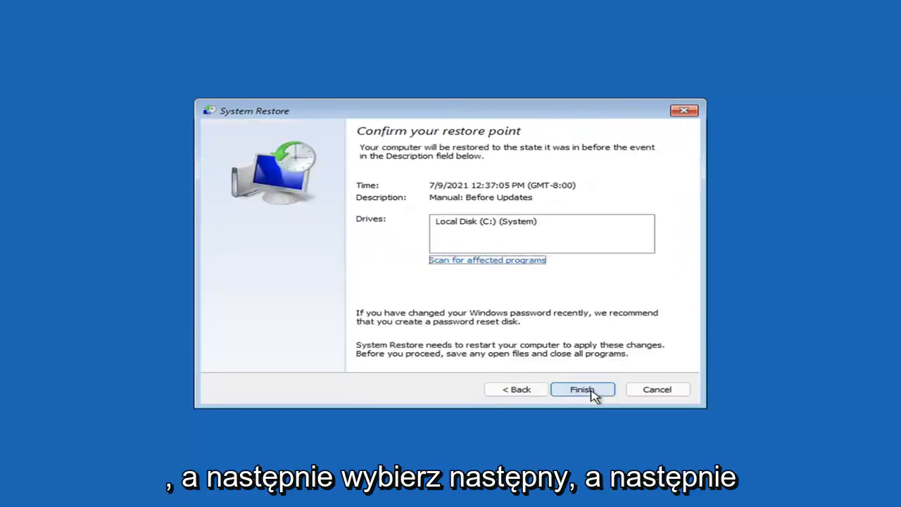
{"action": "mouse_move", "coordinate": [400, 257]}
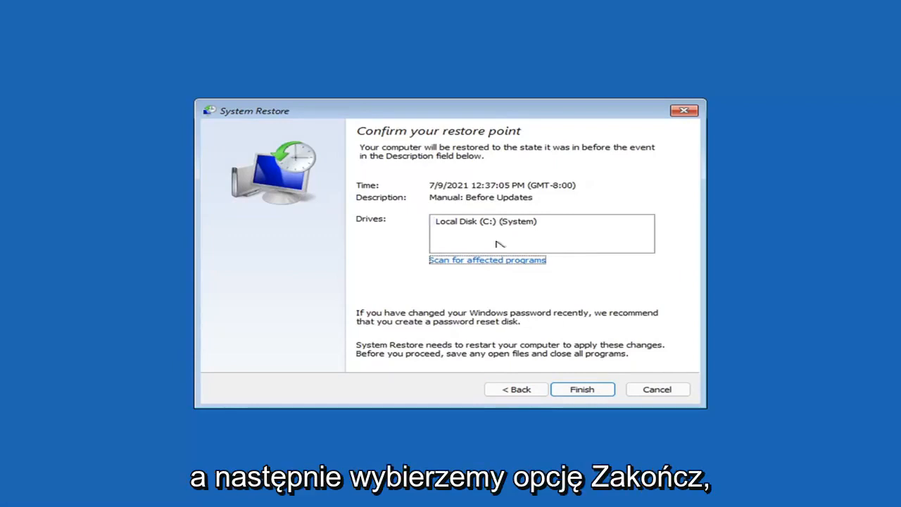
{"action": "left_click", "coordinate": [583, 389]}
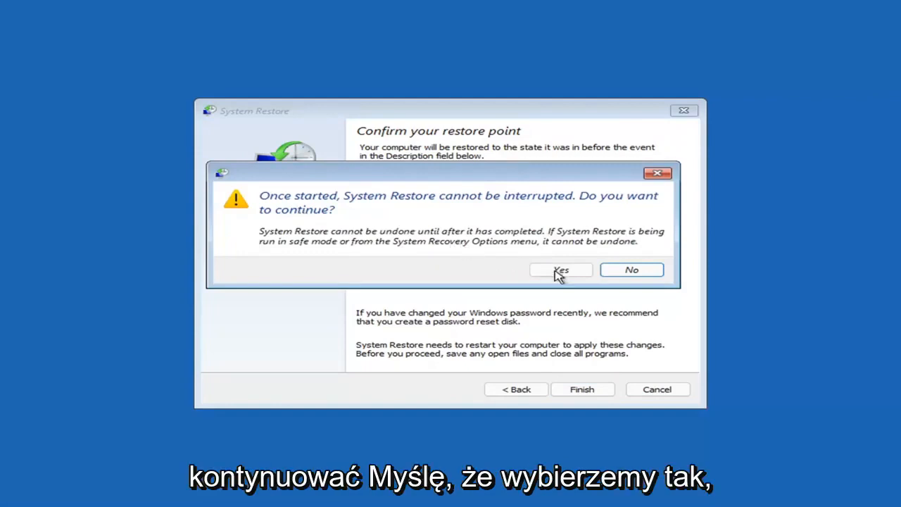
{"action": "left_click", "coordinate": [561, 271]}
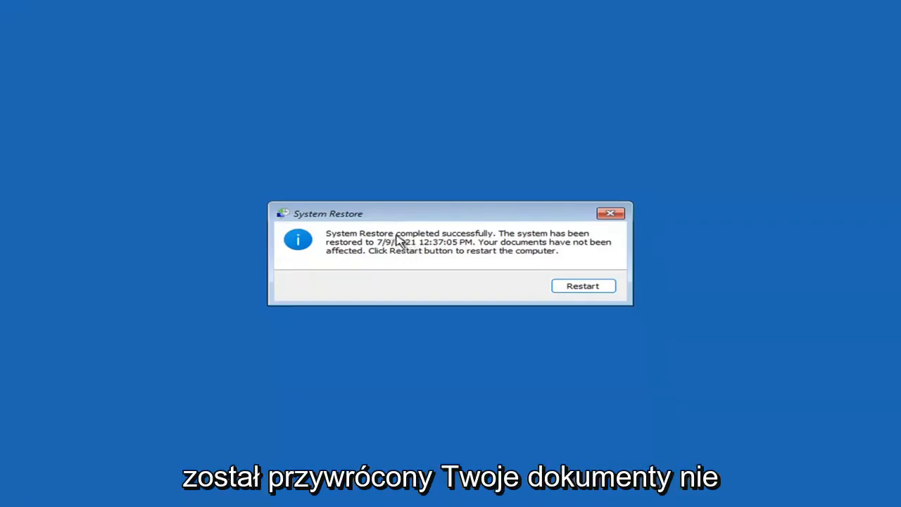
{"action": "mouse_move", "coordinate": [404, 260]}
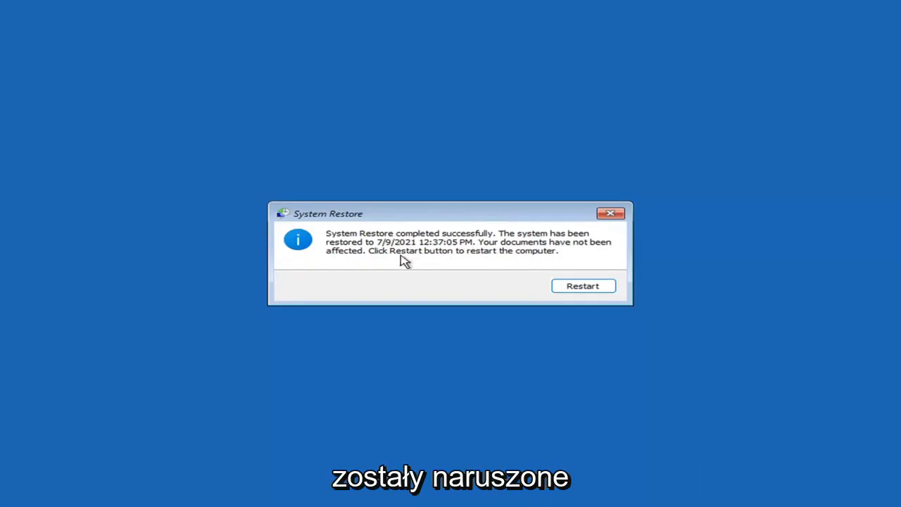
{"action": "mouse_move", "coordinate": [616, 276]}
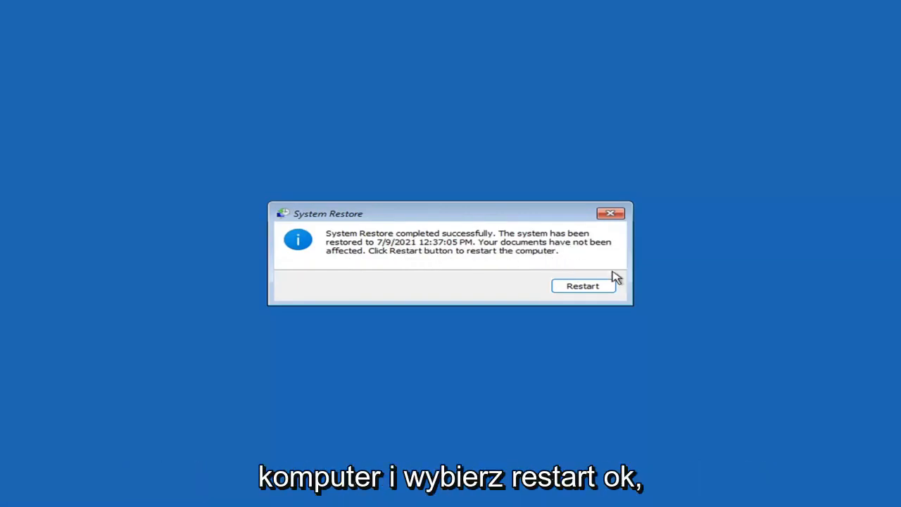
Restart into Windows 11 and close the System Restore success message on the desktop
{"action": "left_click", "coordinate": [583, 284]}
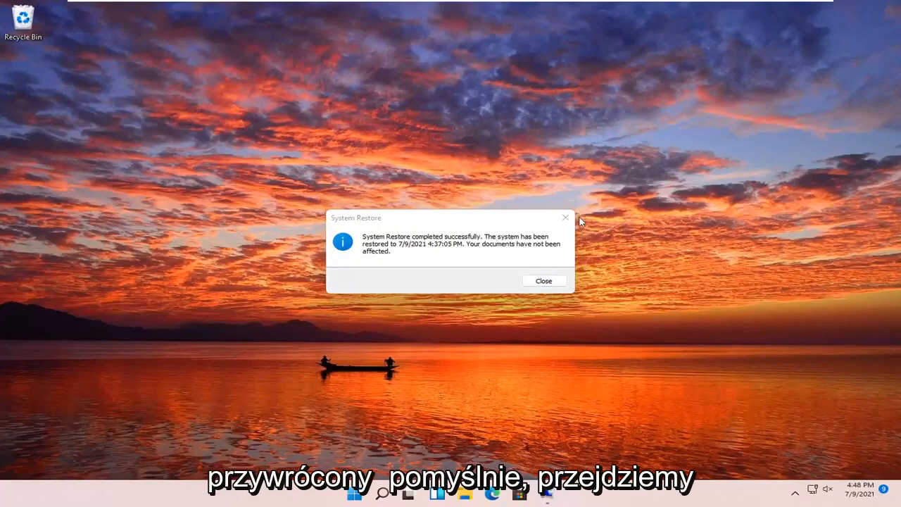
{"action": "left_click", "coordinate": [544, 281]}
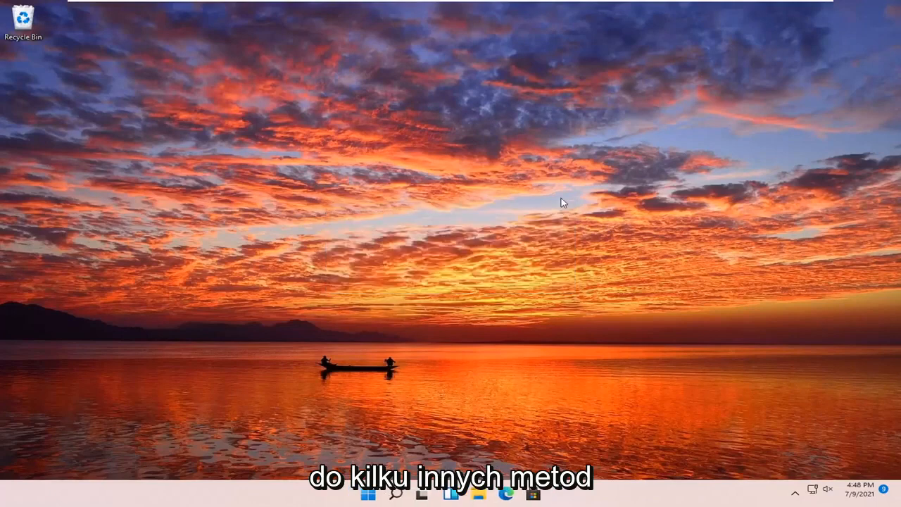
{"action": "mouse_move", "coordinate": [391, 351]}
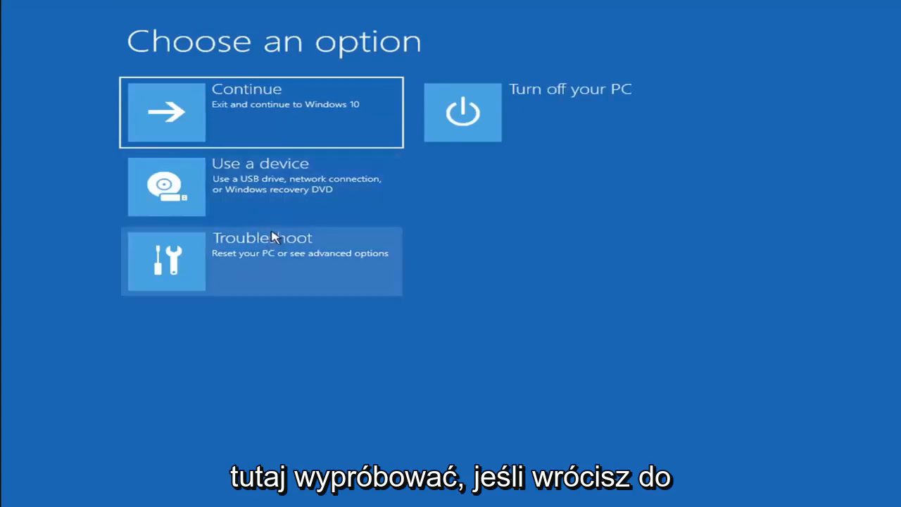
Go to Troubleshoot and then Reset this PC to see Keep my files and Remove everything
{"action": "left_click", "coordinate": [262, 260]}
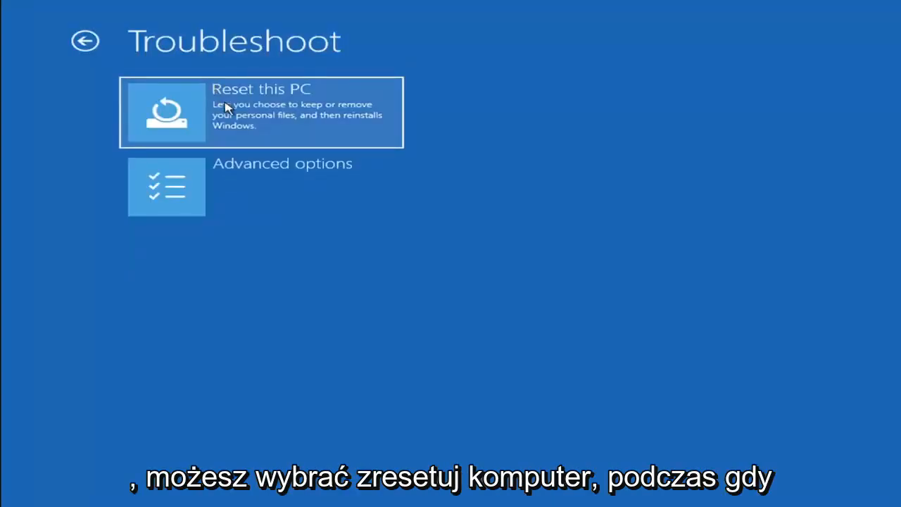
{"action": "mouse_move", "coordinate": [262, 121]}
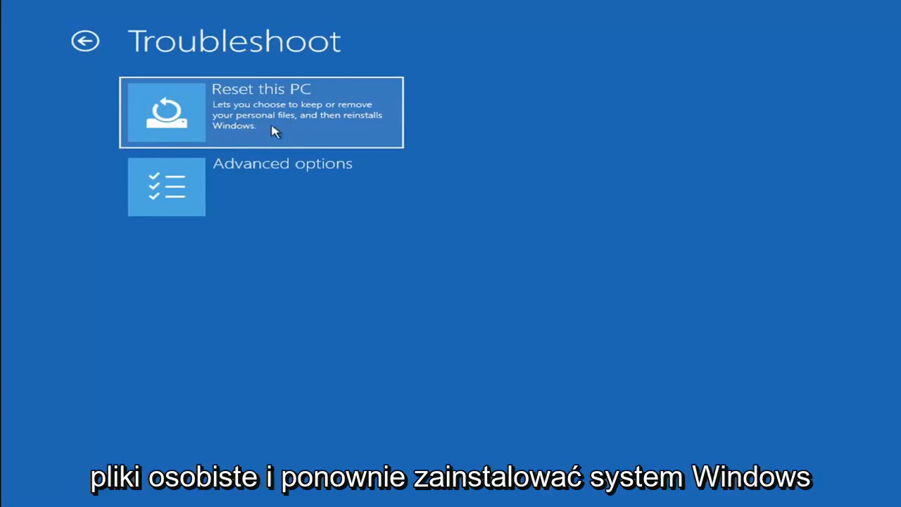
{"action": "left_click", "coordinate": [260, 112]}
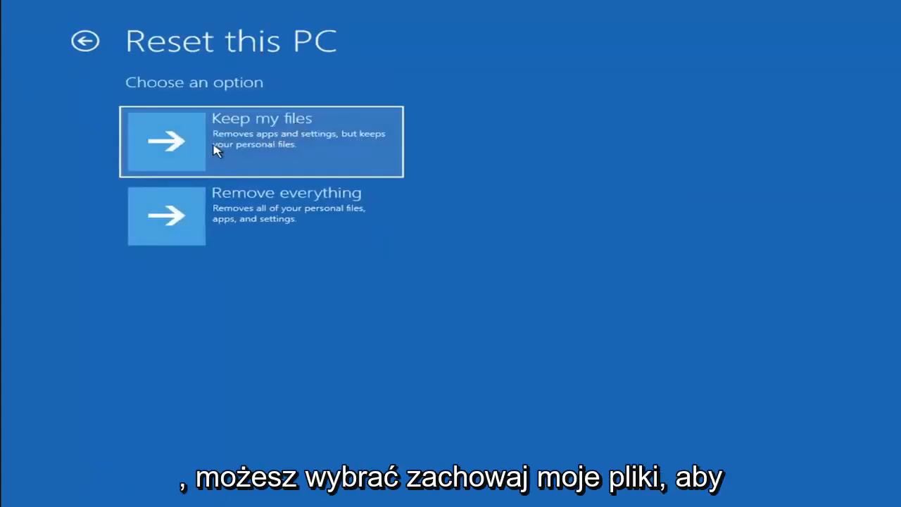
{"action": "mouse_move", "coordinate": [335, 142]}
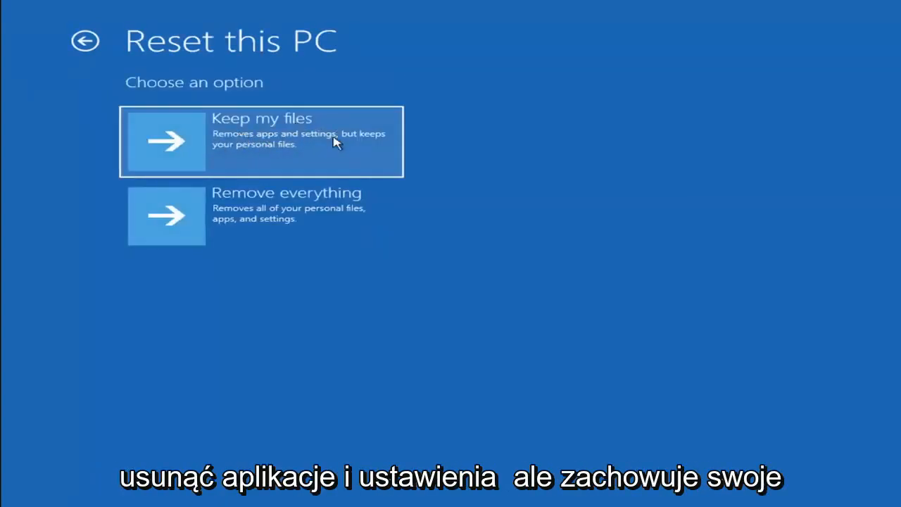
{"action": "mouse_move", "coordinate": [251, 160]}
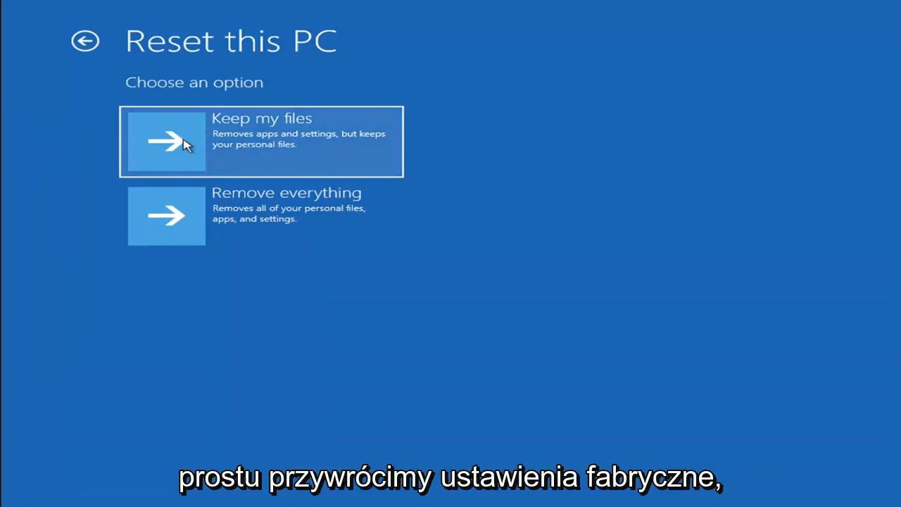
{"action": "mouse_move", "coordinate": [366, 167]}
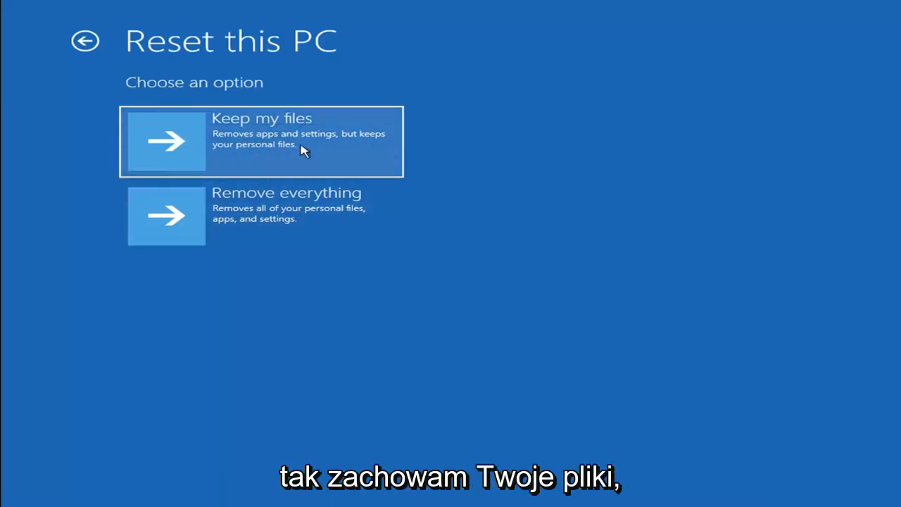
{"action": "mouse_move", "coordinate": [269, 149]}
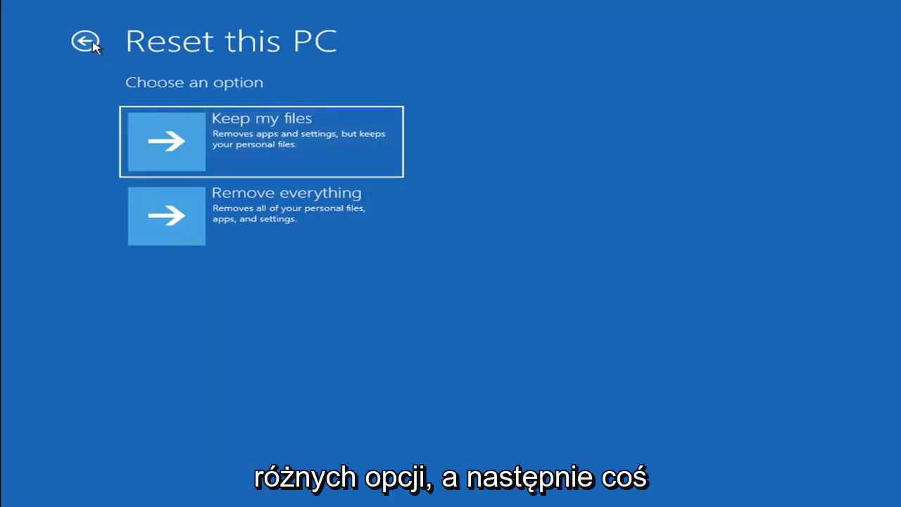
Back out to Choose an option, return through Troubleshoot to Advanced options and reach Command Prompt
{"action": "left_click", "coordinate": [86, 41]}
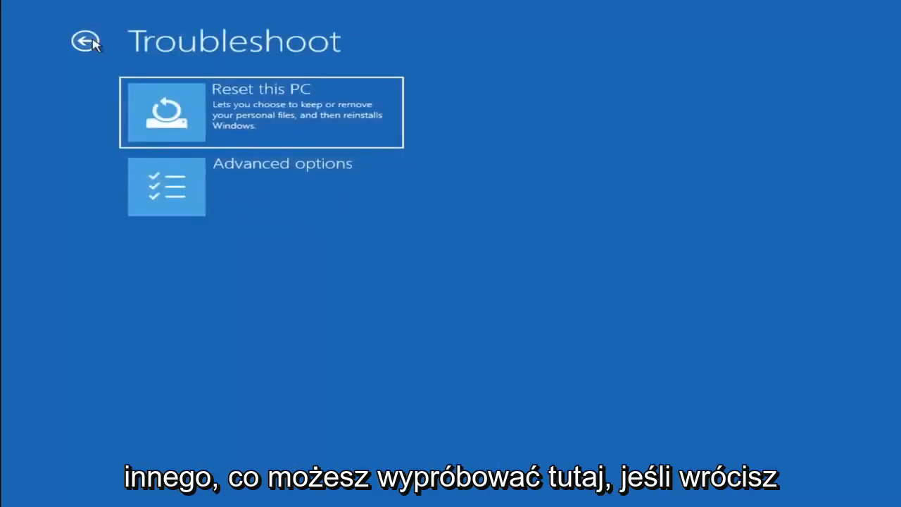
{"action": "left_click", "coordinate": [86, 41]}
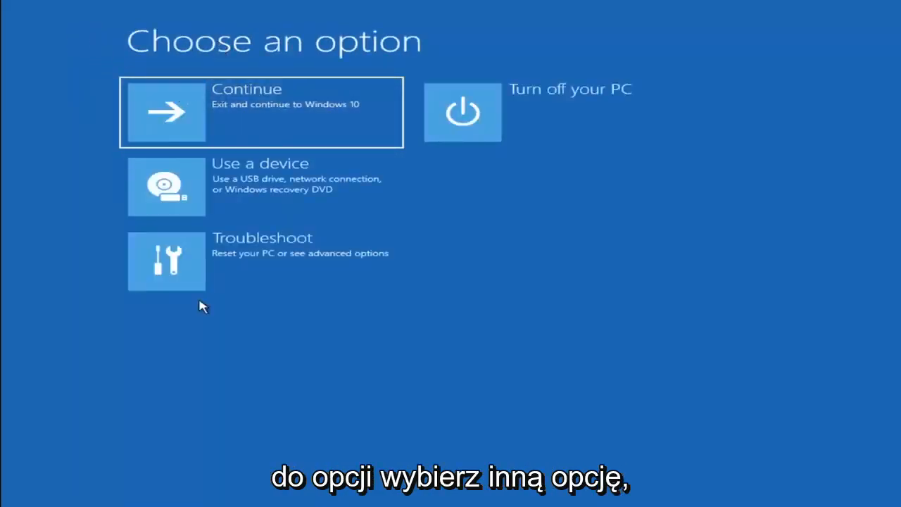
{"action": "mouse_move", "coordinate": [174, 266]}
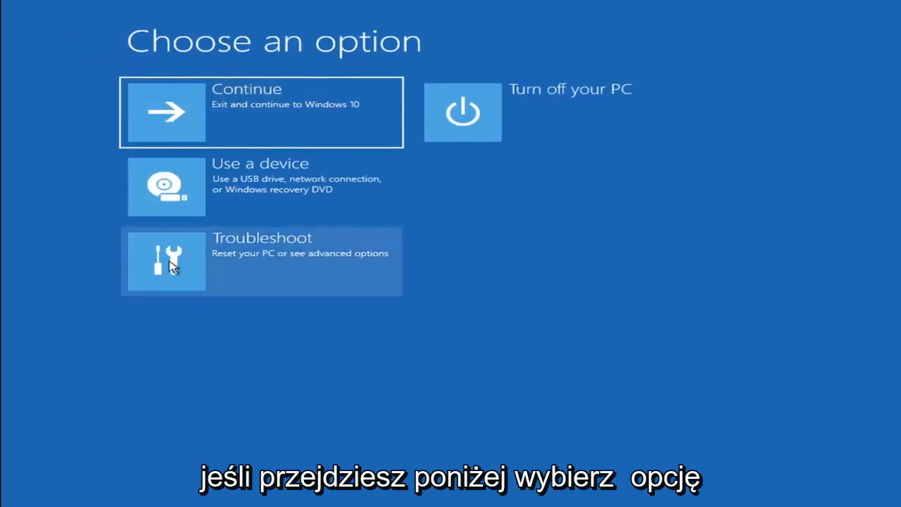
{"action": "left_click", "coordinate": [260, 260]}
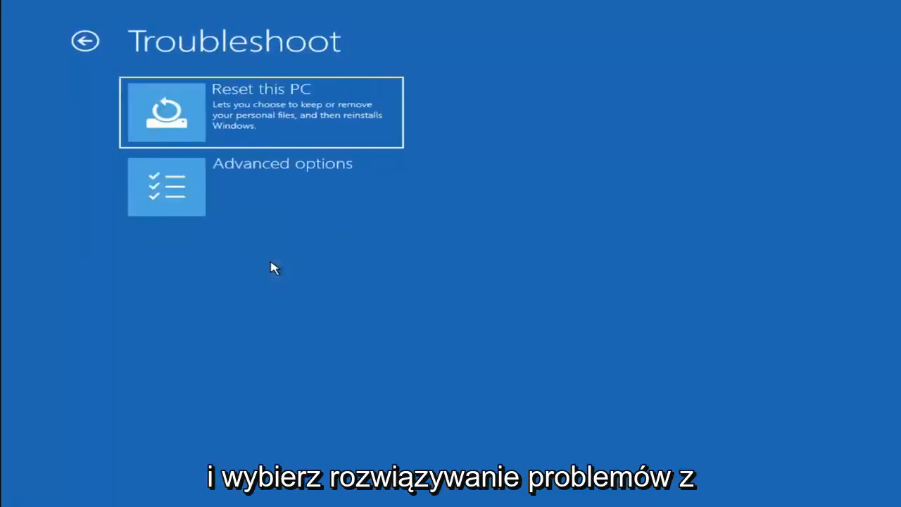
{"action": "left_click", "coordinate": [166, 186]}
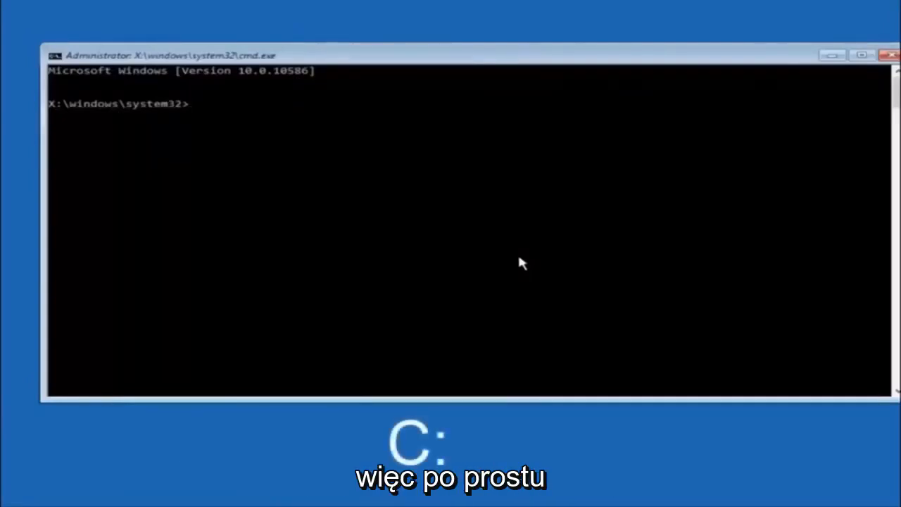
Change the Command Prompt to the C: drive with c:
{"action": "type", "text": "c:"}
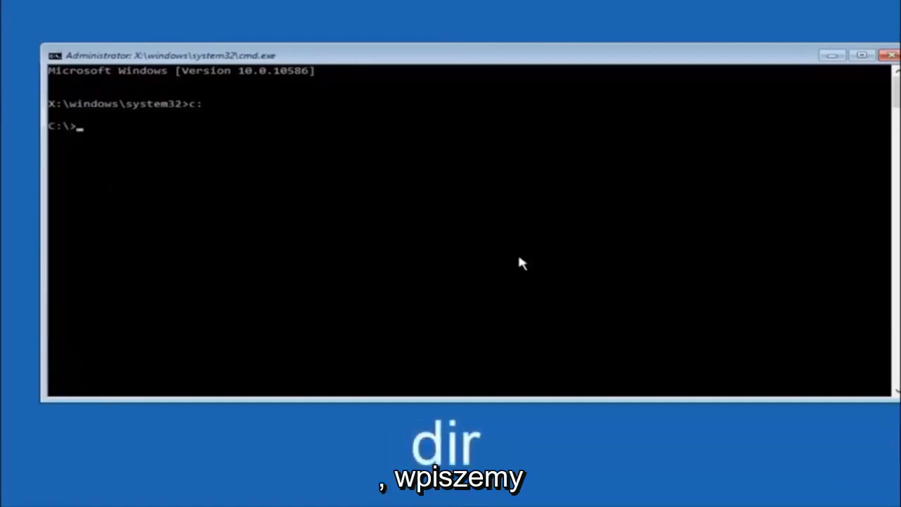
Run dir on C:\ then cd \windows\system32\config to enter the config folder
{"action": "type", "text": "dir"}
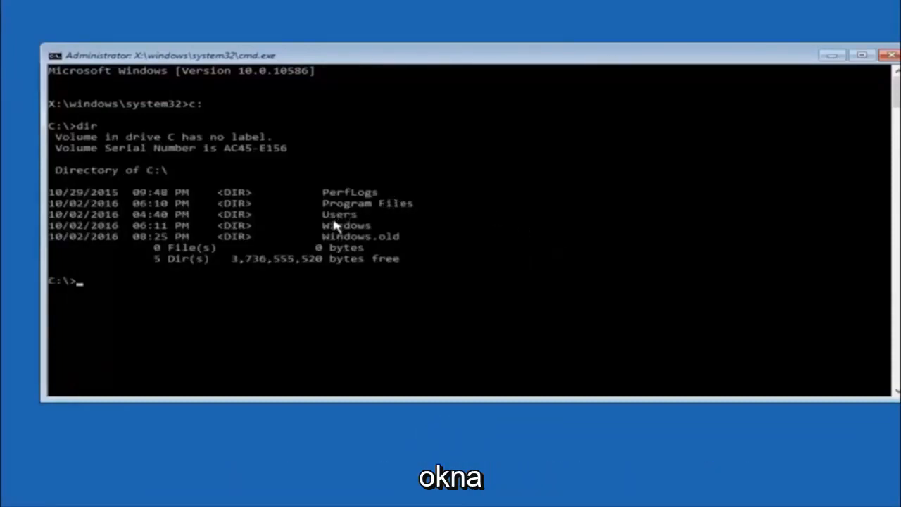
{"action": "mouse_move", "coordinate": [355, 226]}
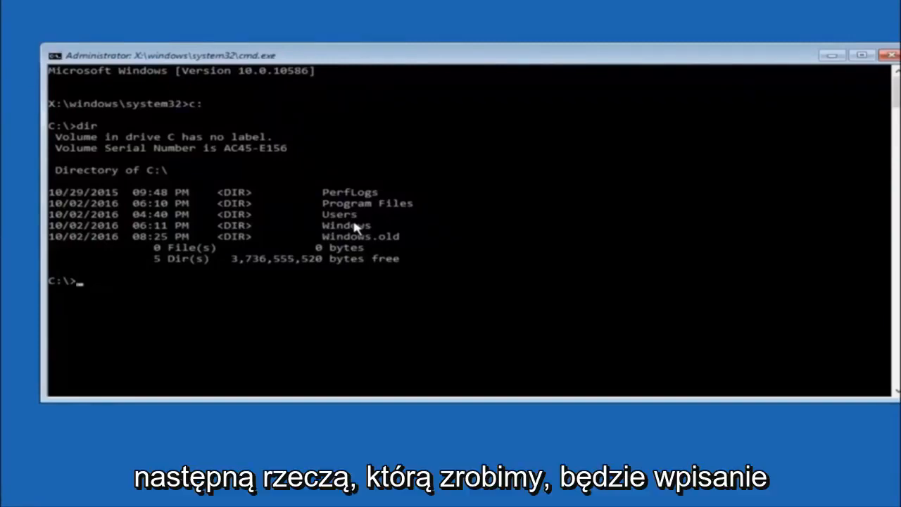
{"action": "type", "text": "cd"}
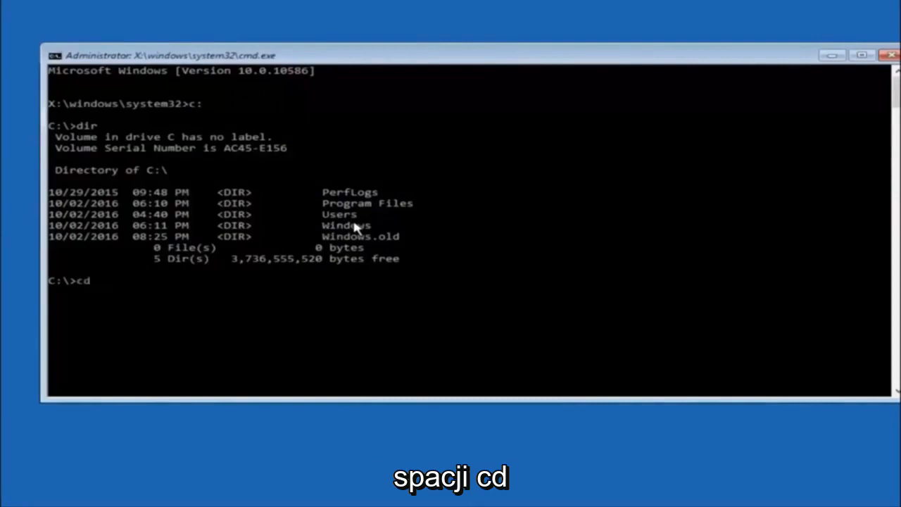
{"action": "type", "text": "\" \""}
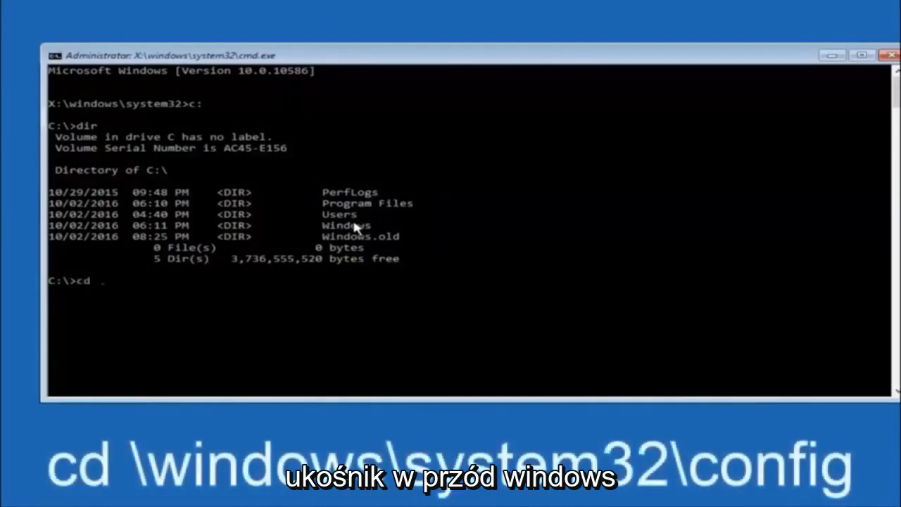
{"action": "type", "text": "\\windows"}
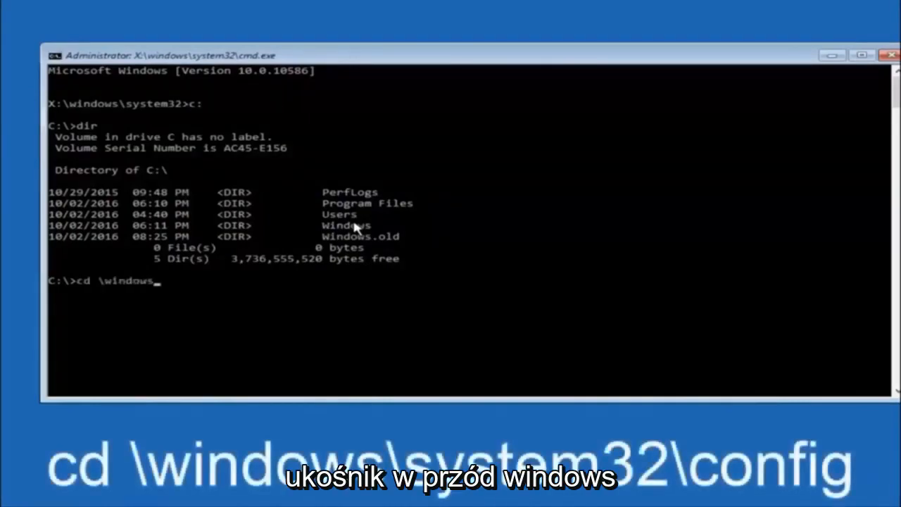
{"action": "type", "text": "\\system32"}
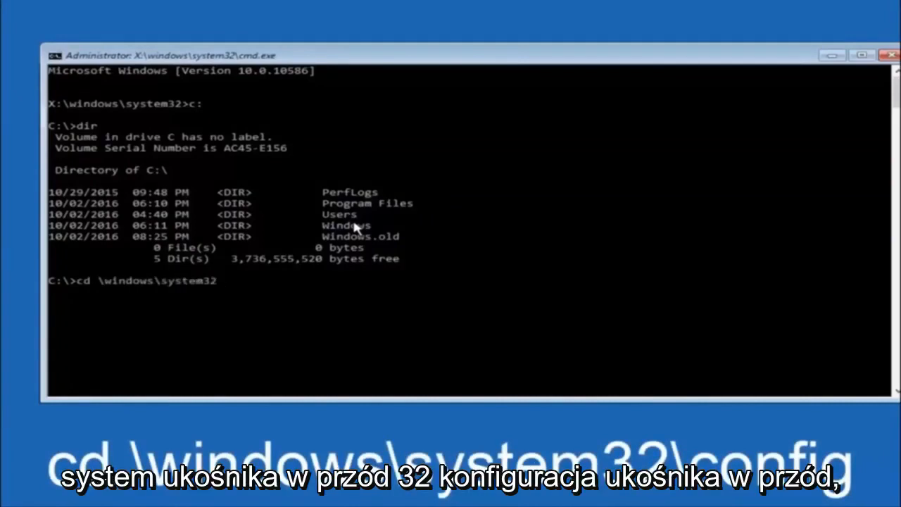
{"action": "type", "text": "\\config"}
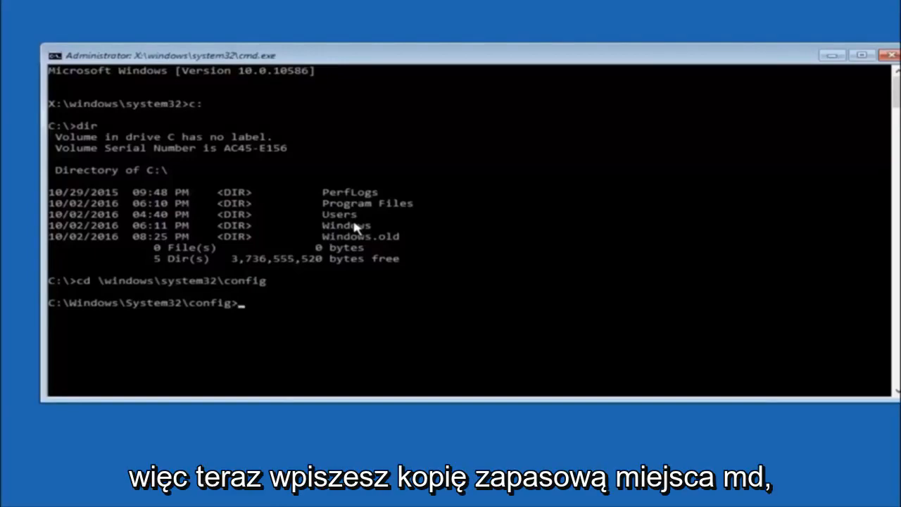
Run md backup to create a backup folder inside C:\Windows\System32\config
{"action": "type", "text": "md"}
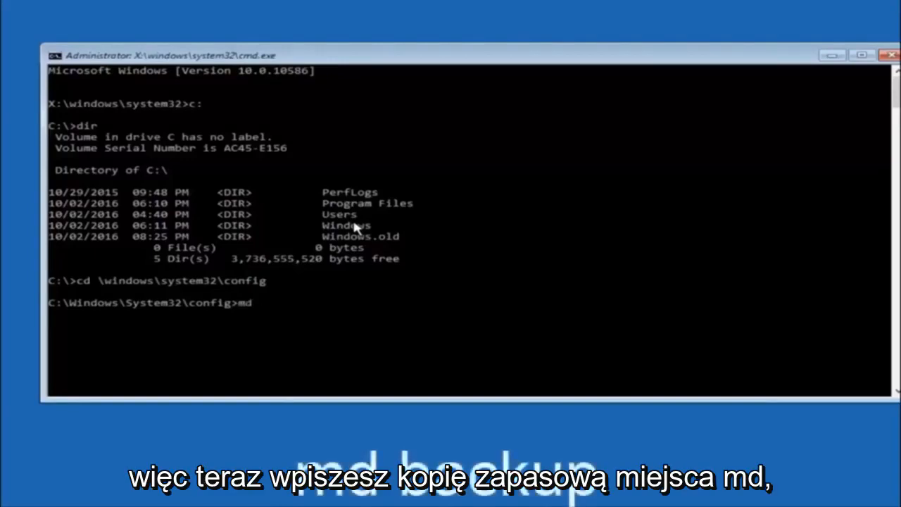
{"action": "type", "text": "backup"}
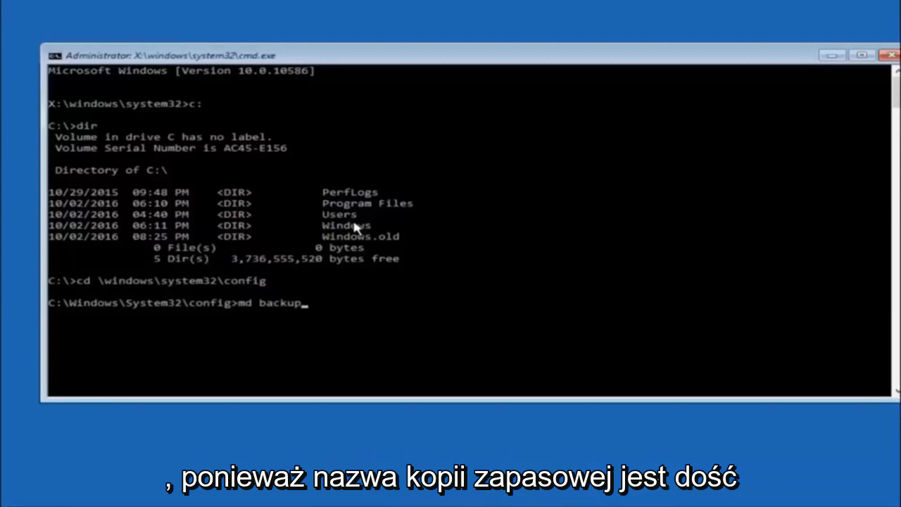
{"action": "mouse_move", "coordinate": [276, 314]}
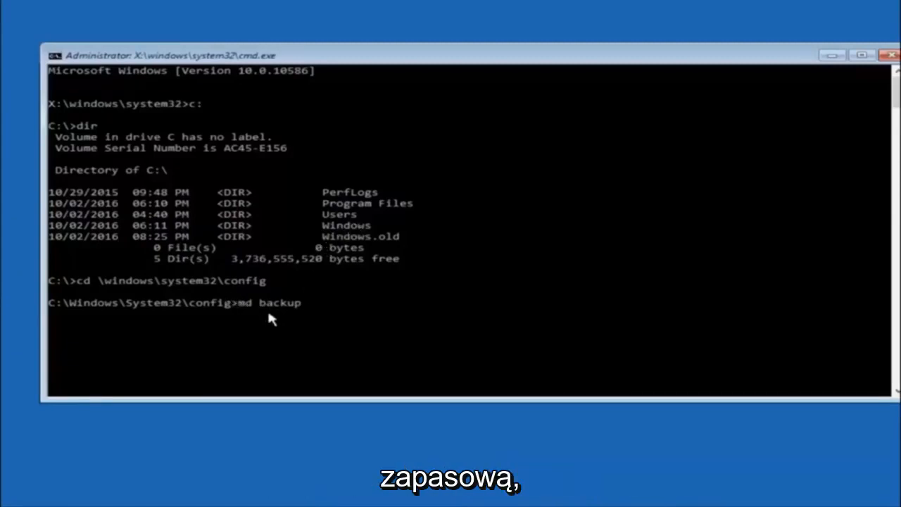
{"action": "mouse_move", "coordinate": [315, 304]}
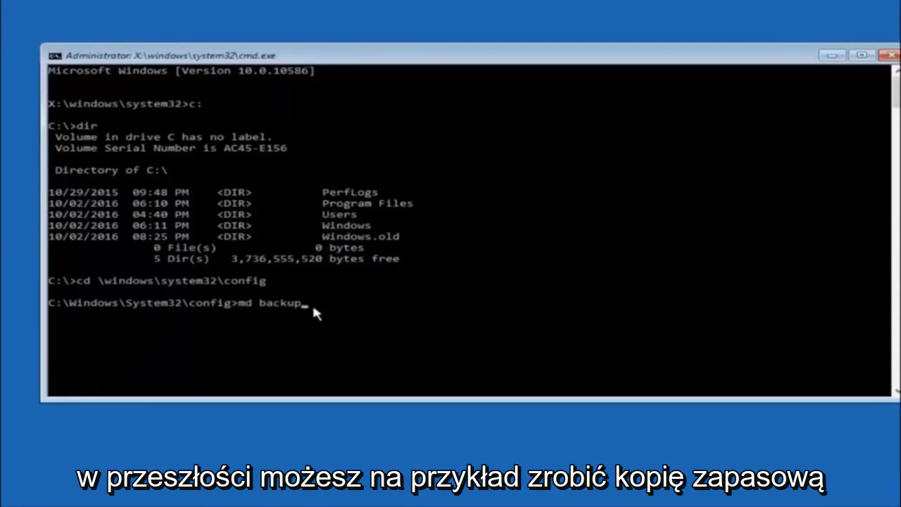
{"action": "type", "text": "1"}
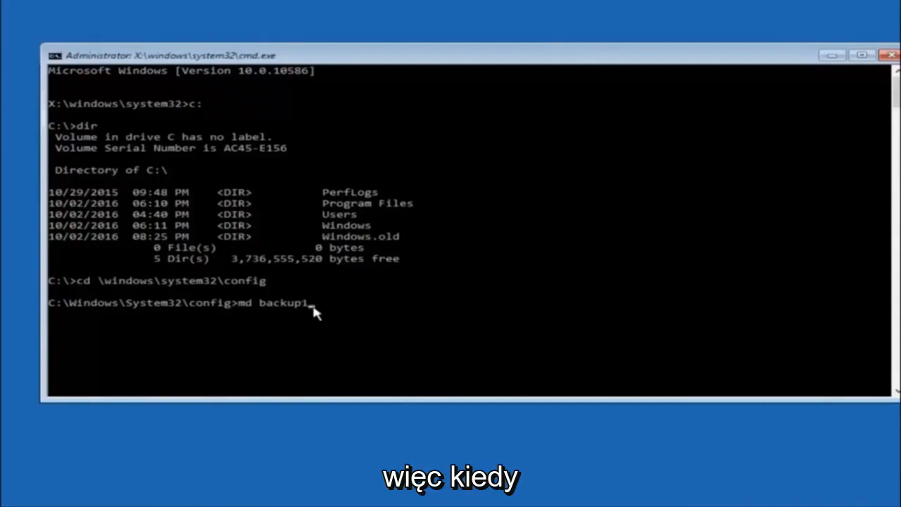
{"action": "key", "text": "BackSpace"}
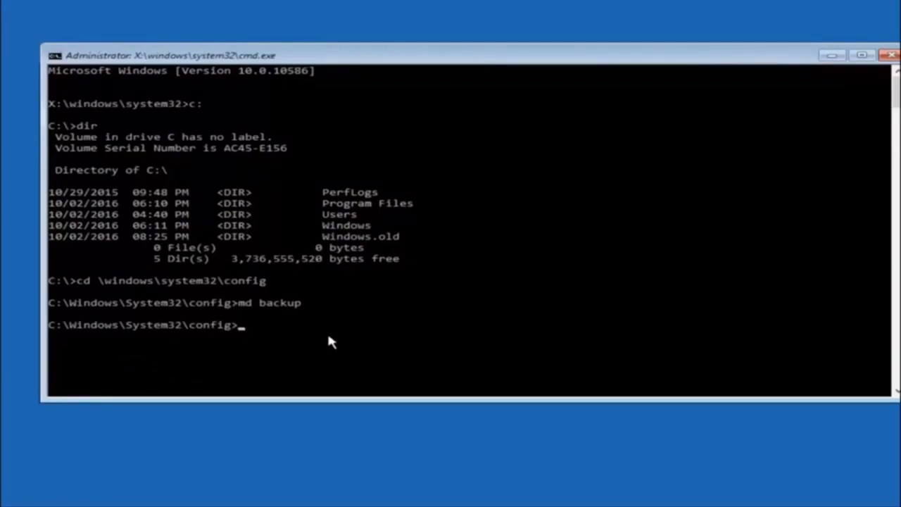
Run copy *.* backup to duplicate the ten config registry files into the backup folder
{"action": "type", "text": "copy"}
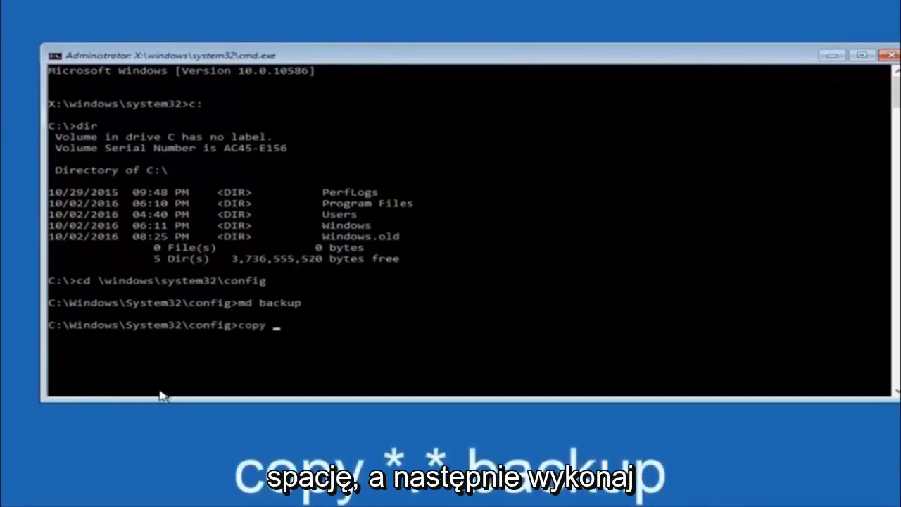
{"action": "type", "text": "*"}
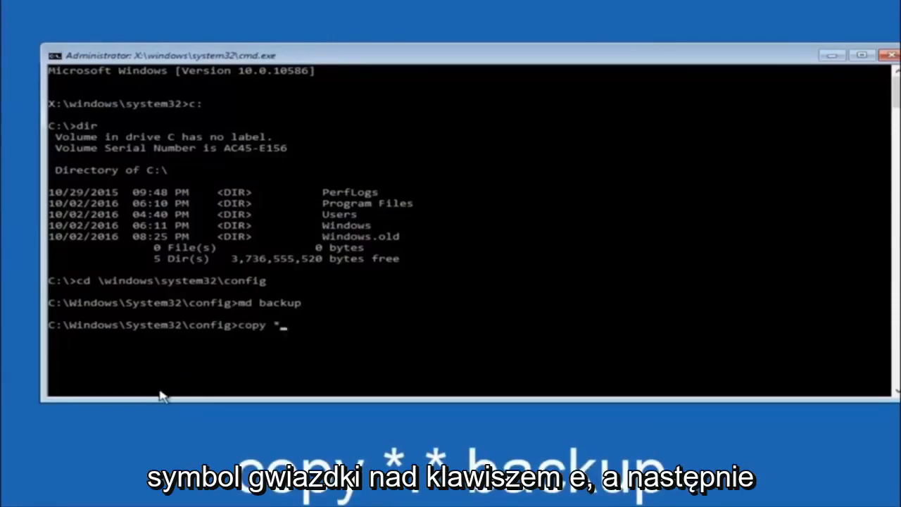
{"action": "type", "text": ".*"}
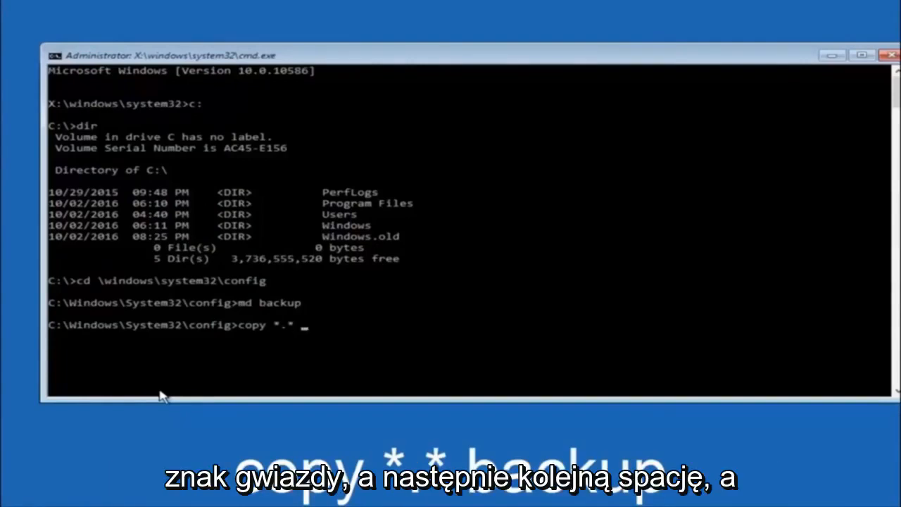
{"action": "type", "text": "b"}
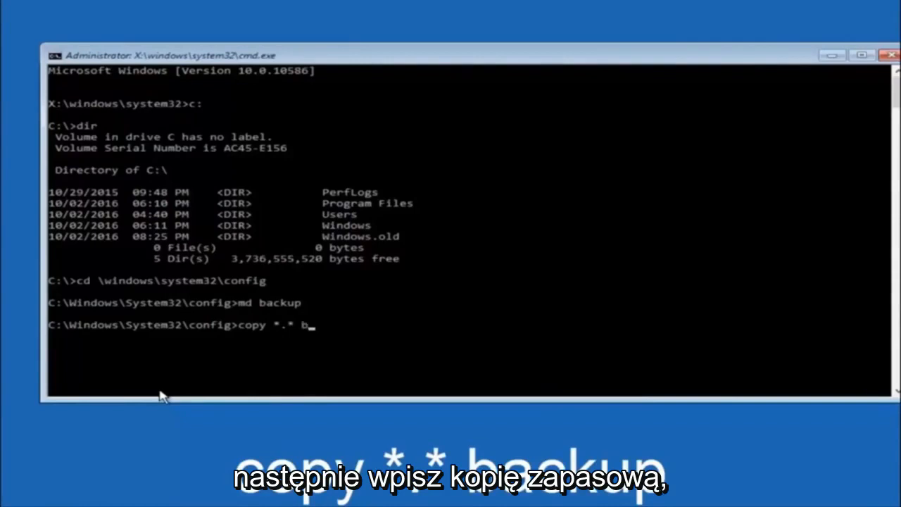
{"action": "type", "text": "ackup"}
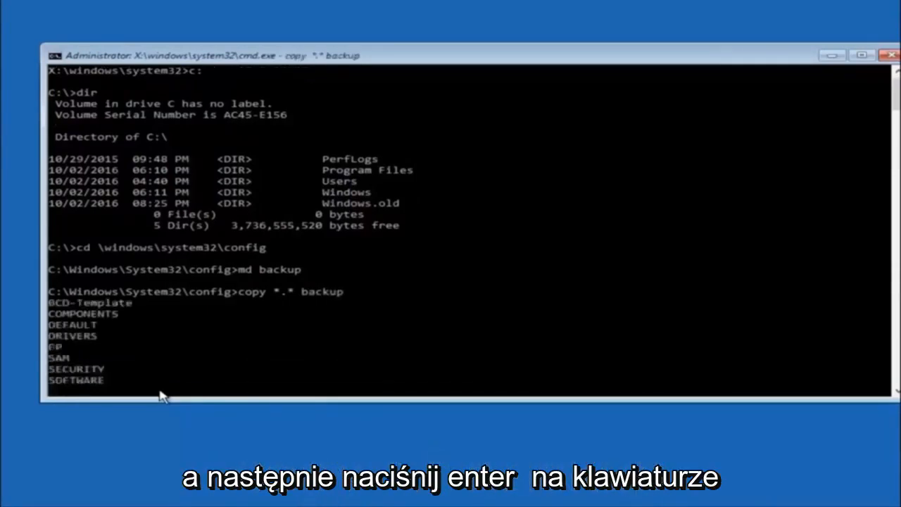
{"action": "key", "text": "enter"}
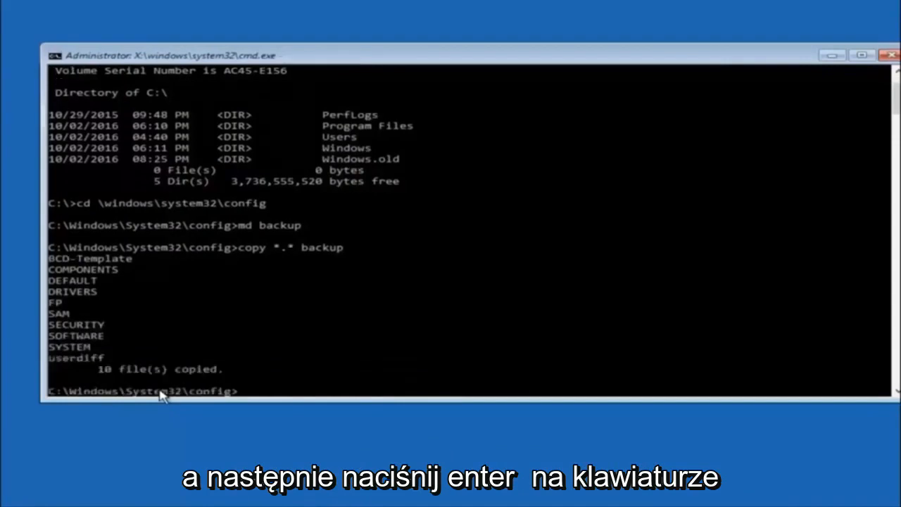
{"action": "type", "text": "cd"}
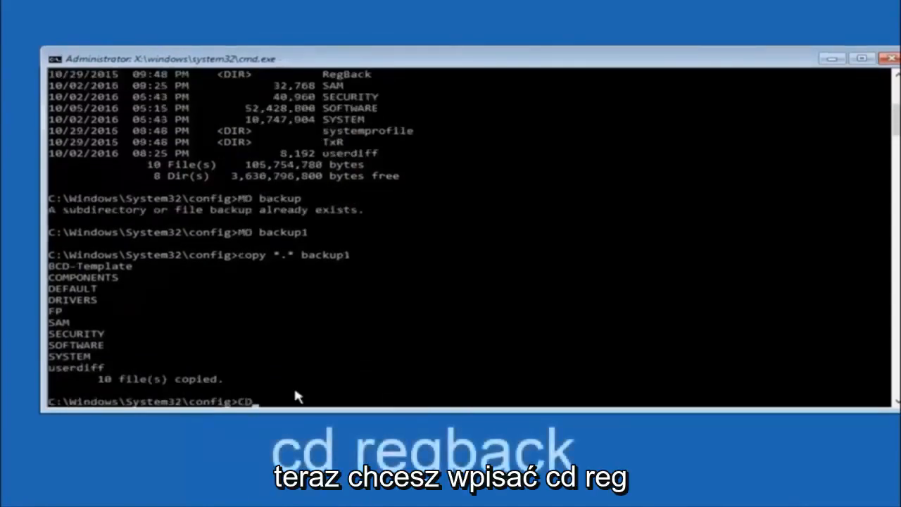
Change into the RegBack folder and list its five hive files with dir
{"action": "type", "text": "reg"}
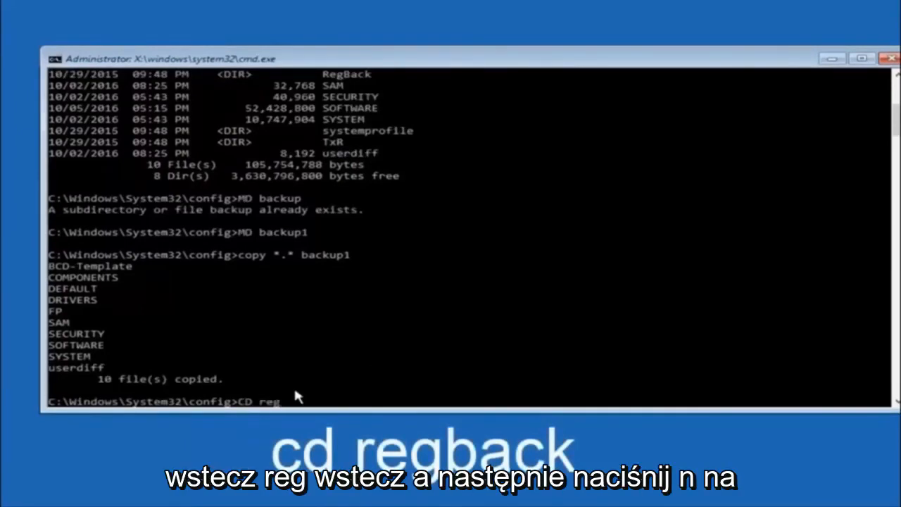
{"action": "type", "text": "back"}
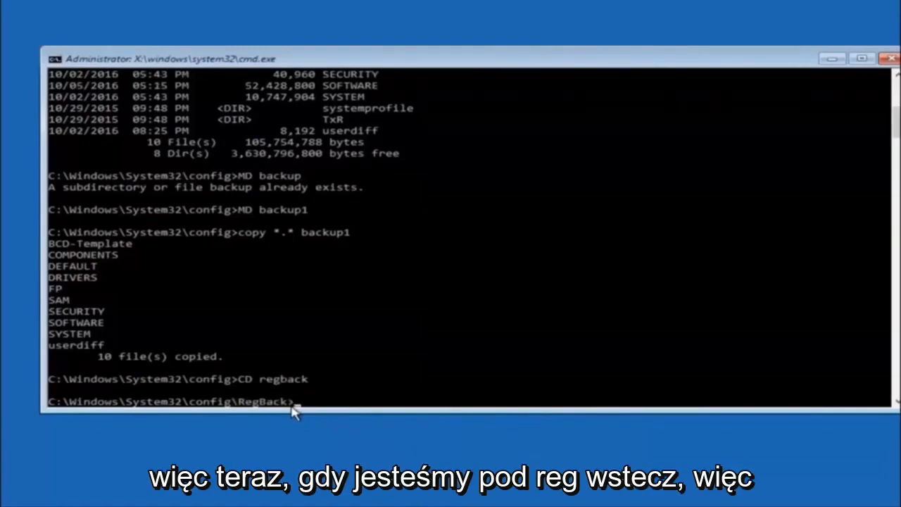
{"action": "type", "text": "dir"}
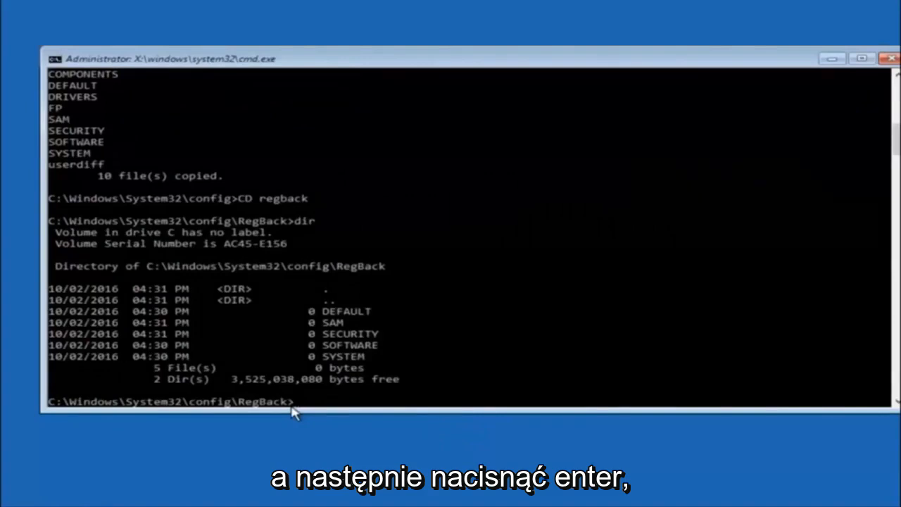
{"action": "type", "text": "copy"}
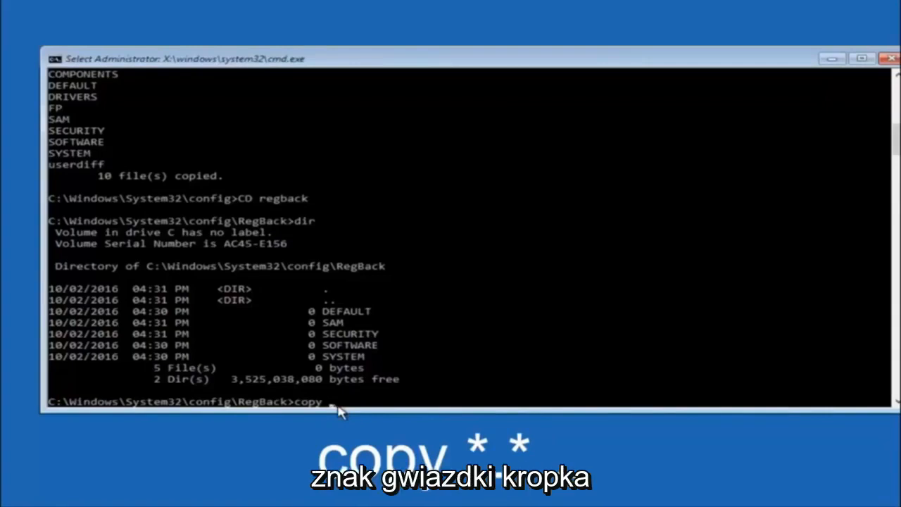
Run copy *.* .. and answer A to overwrite all five hives in config
{"action": "type", "text": "*"}
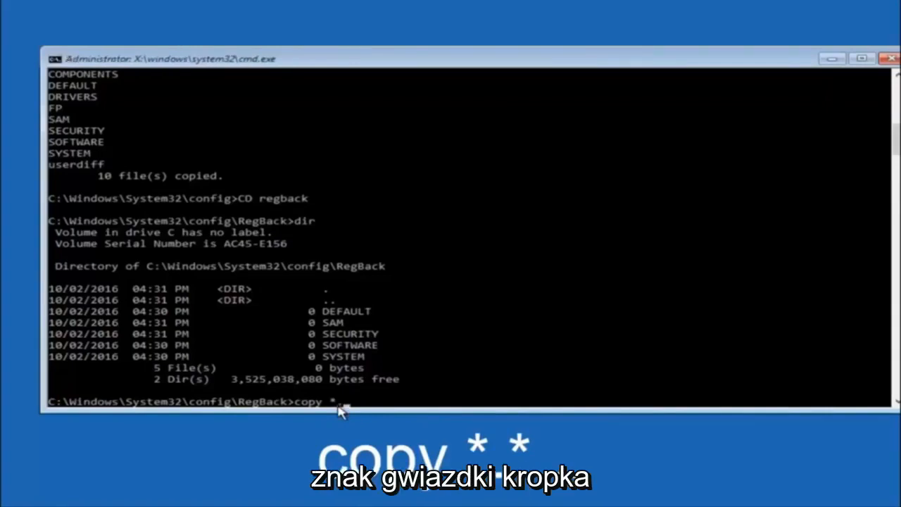
{"action": "type", "text": ".*"}
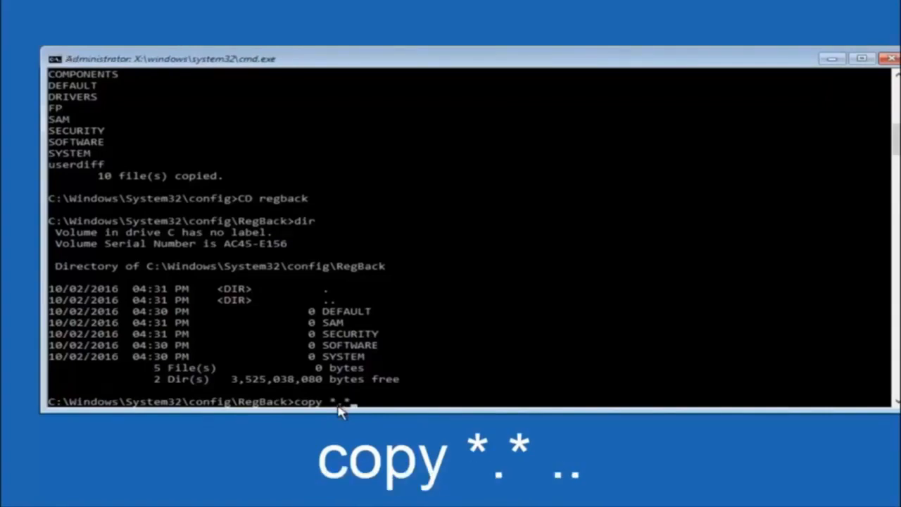
{"action": "key", "text": "Backspace"}
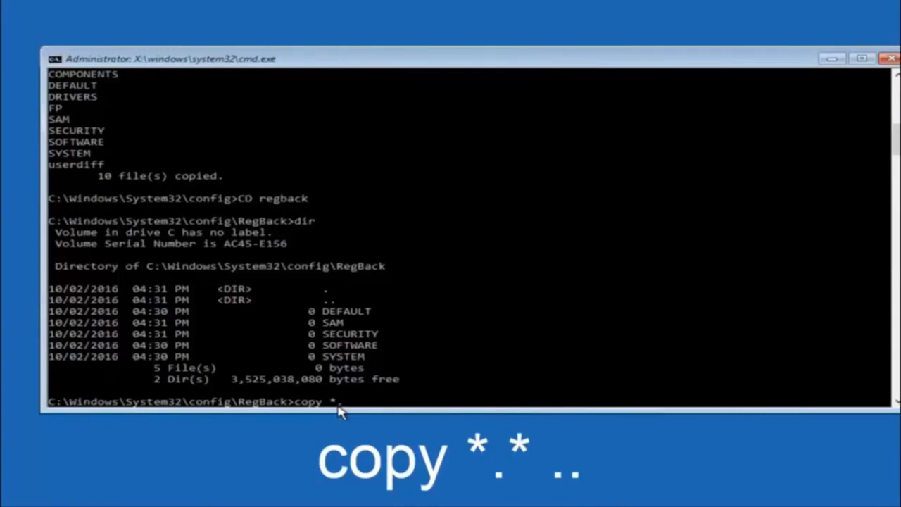
{"action": "type", "text": "*"}
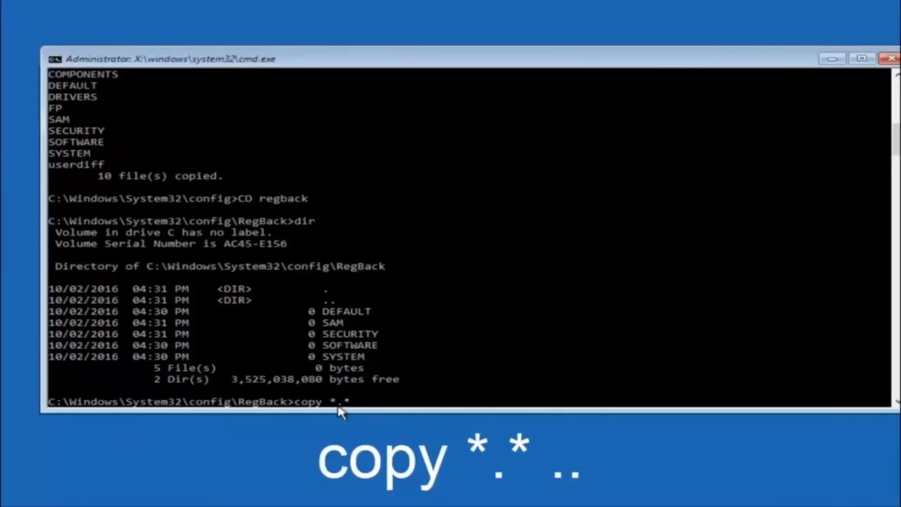
{"action": "type", "text": ".."}
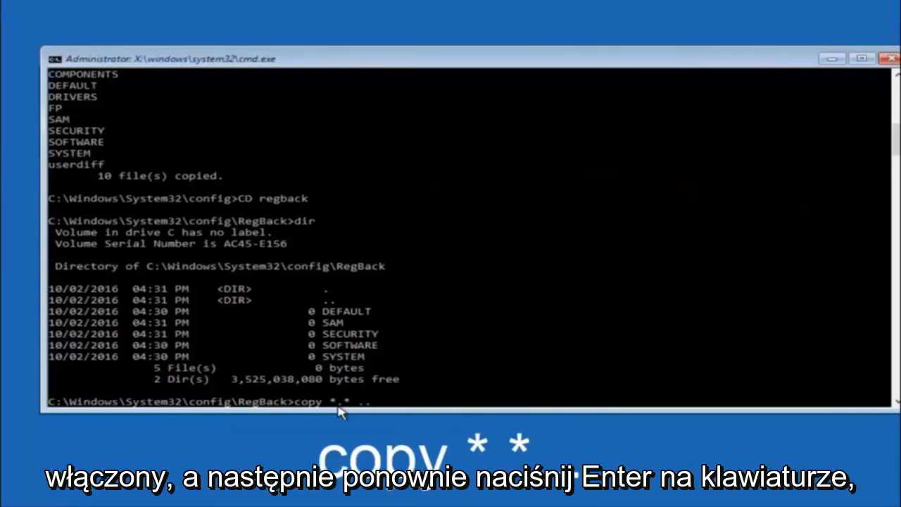
{"action": "key", "text": "enter"}
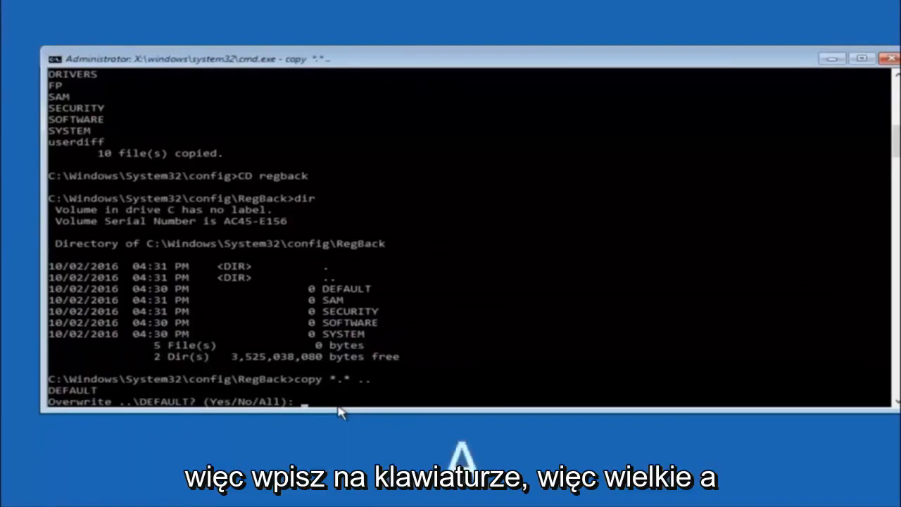
{"action": "type", "text": "A"}
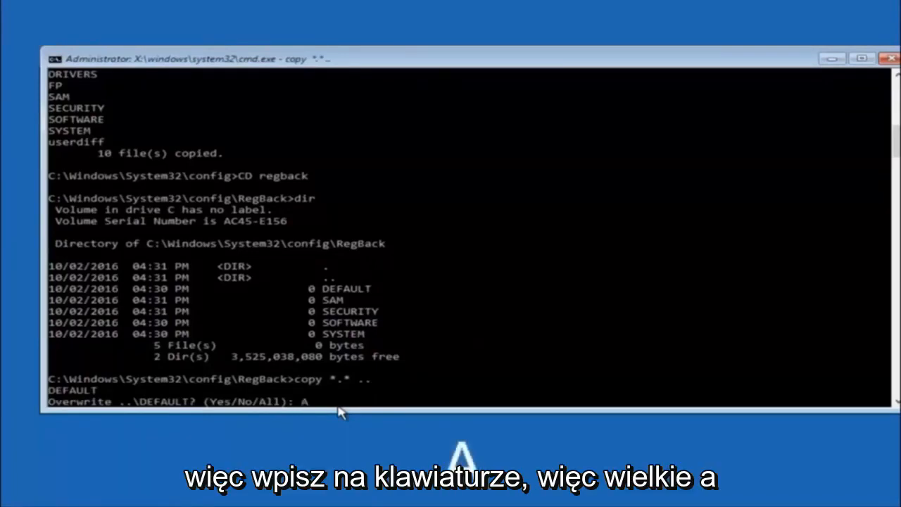
{"action": "key", "text": "enter"}
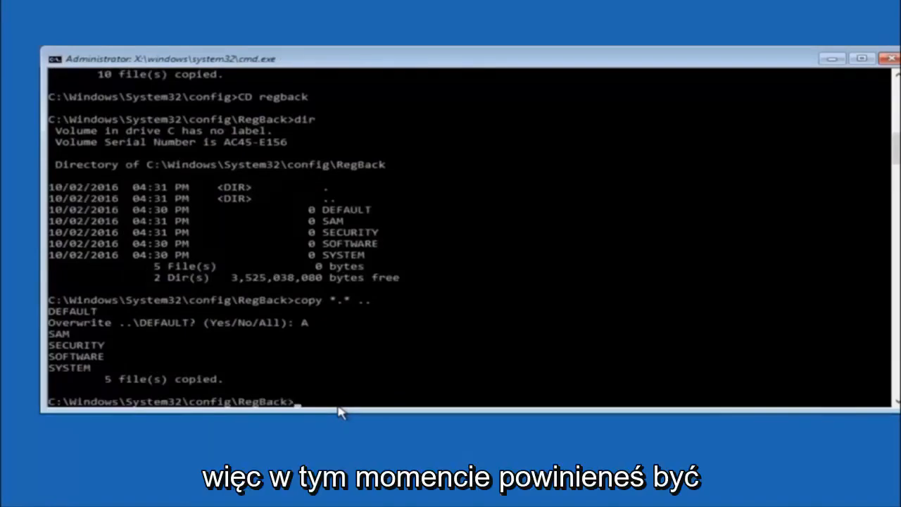
{"action": "mouse_move", "coordinate": [800, 140]}
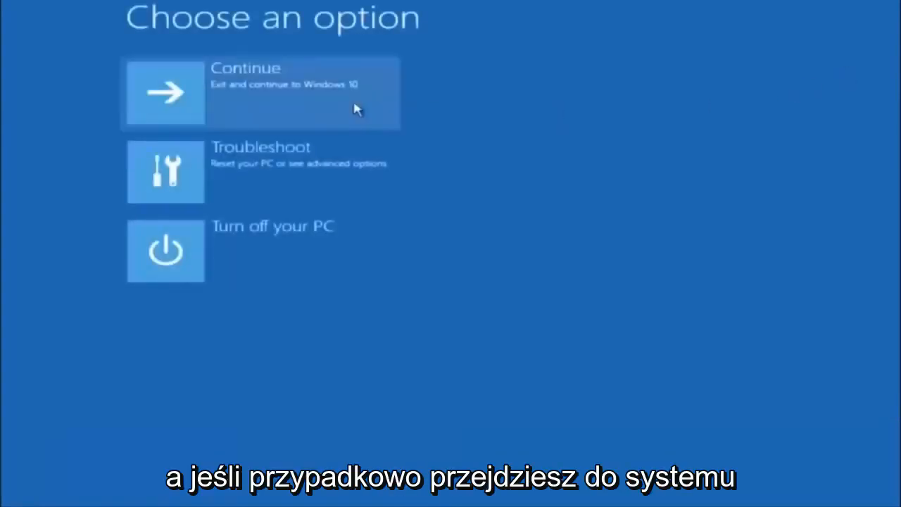
{"action": "mouse_move", "coordinate": [217, 113]}
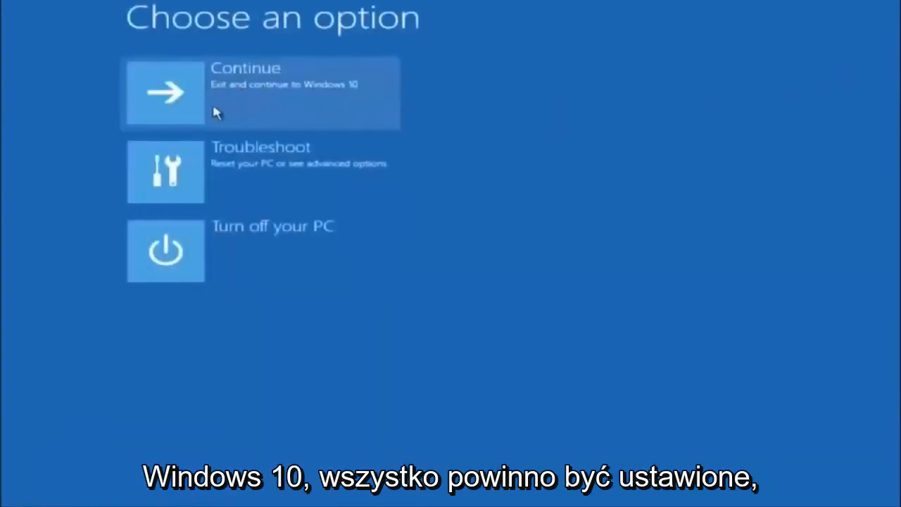